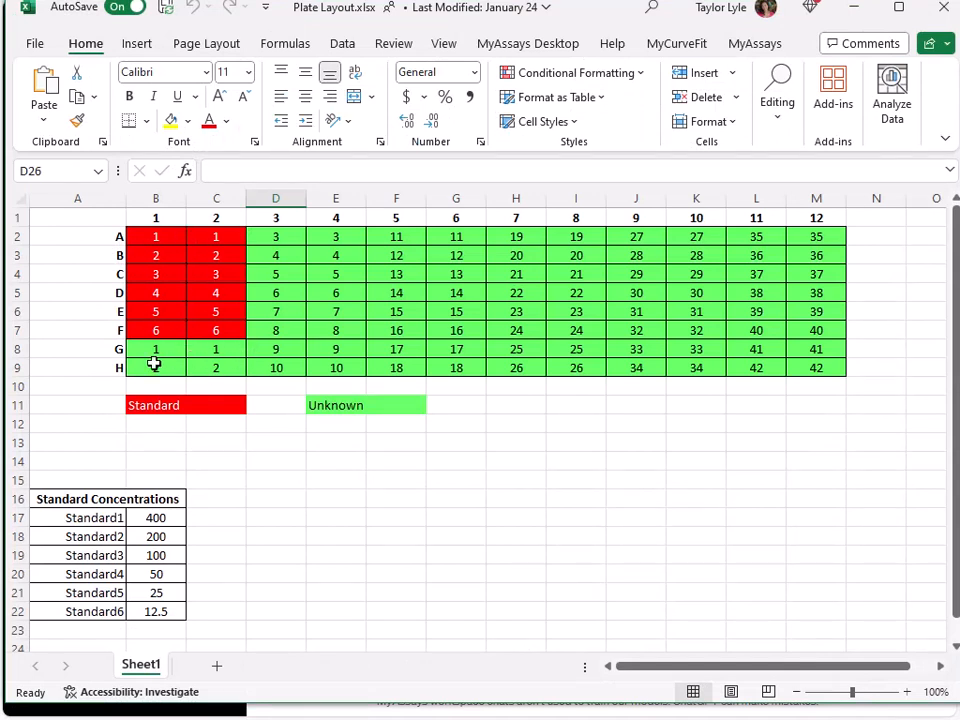
mouse_move(430, 482)
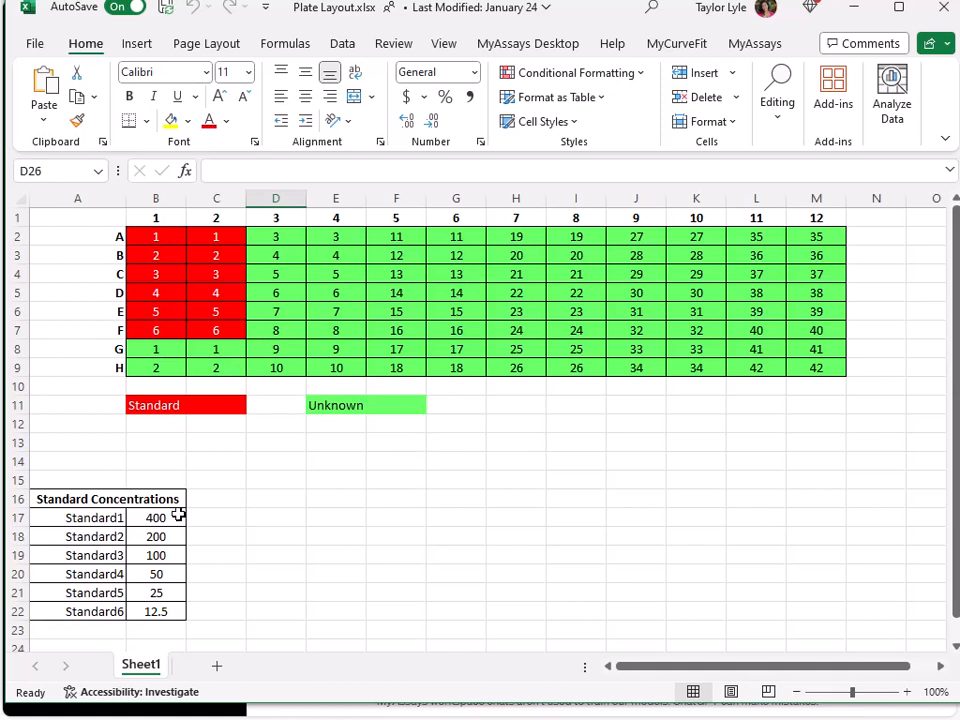
mouse_move(185, 537)
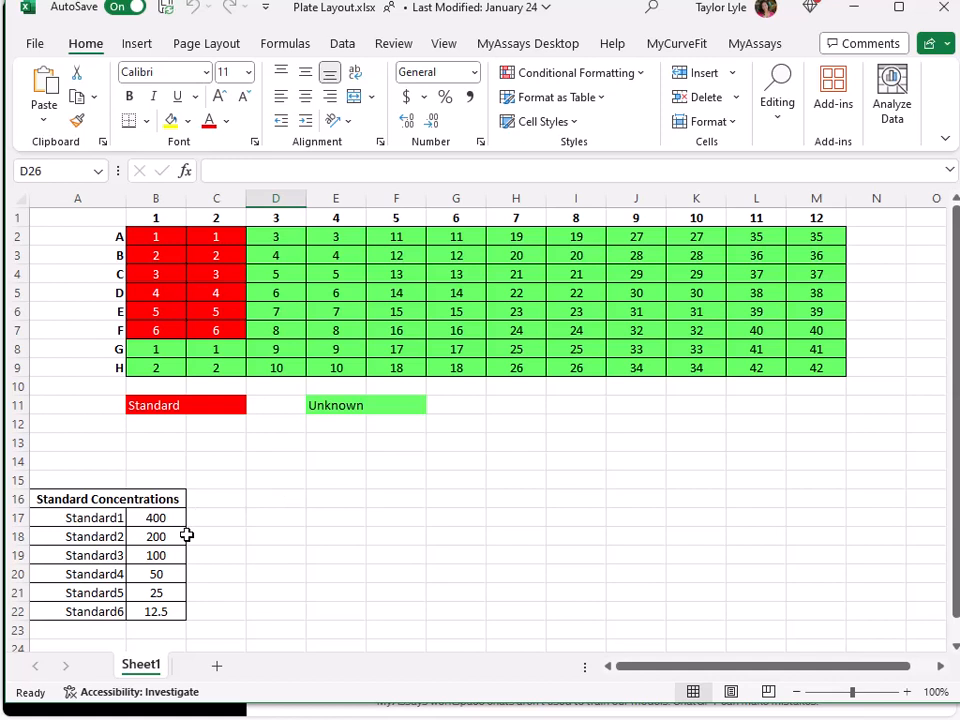
mouse_move(180, 614)
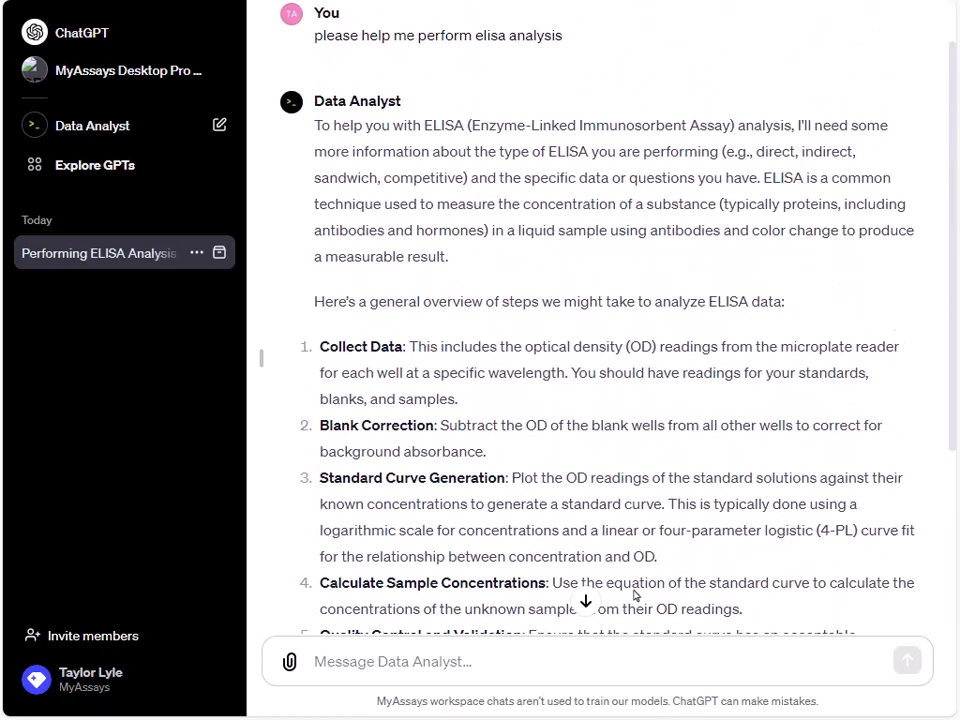
mouse_move(634, 587)
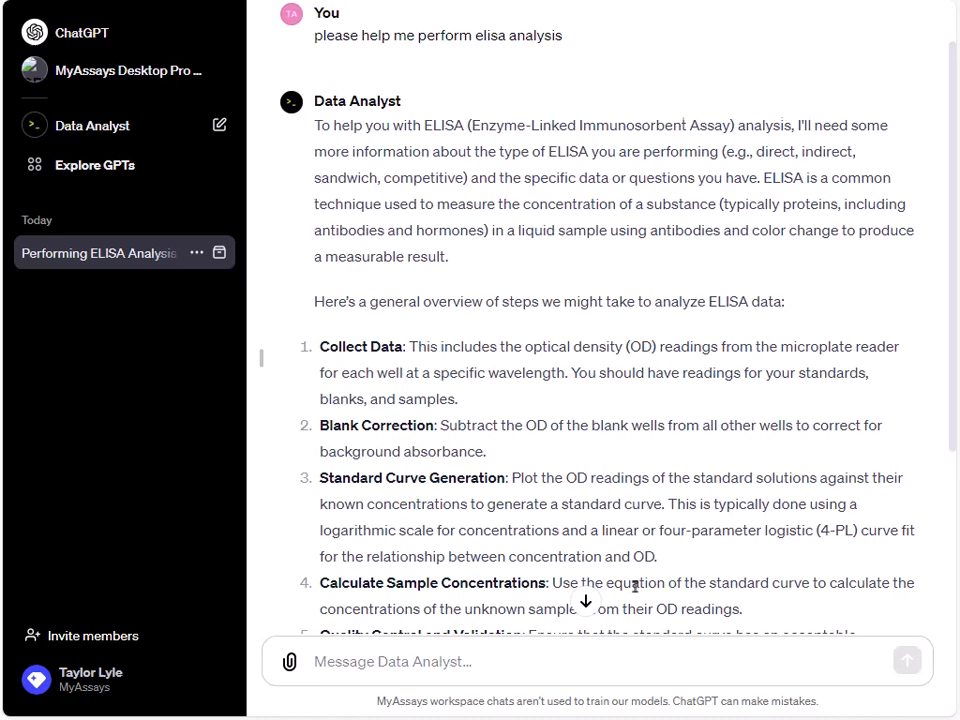
- Scroll through the Data Analyst's six-step ELISA analysis overview reply
scroll(down, 3)
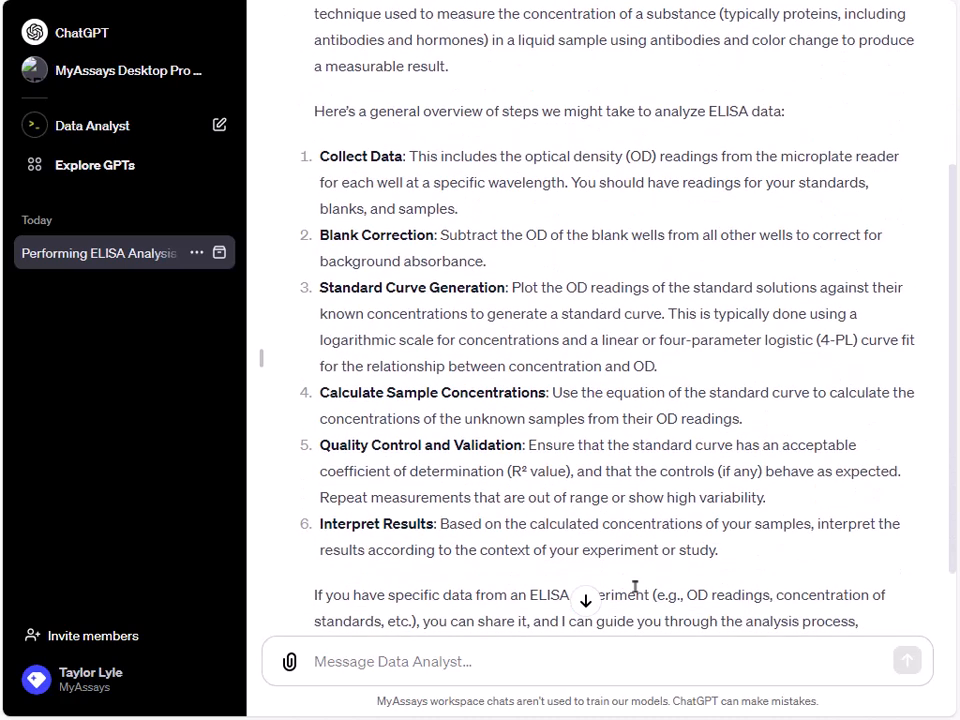
scroll(down, 3)
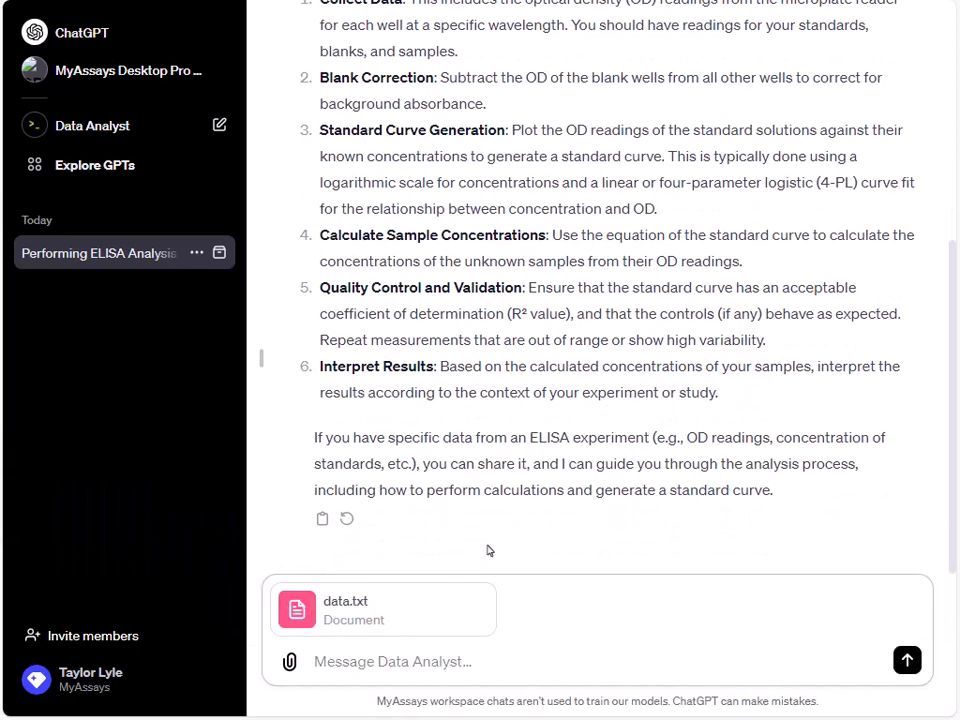
- Send data.txt with a message describing the plate layout and requesting a 4PL fit
click(381, 662)
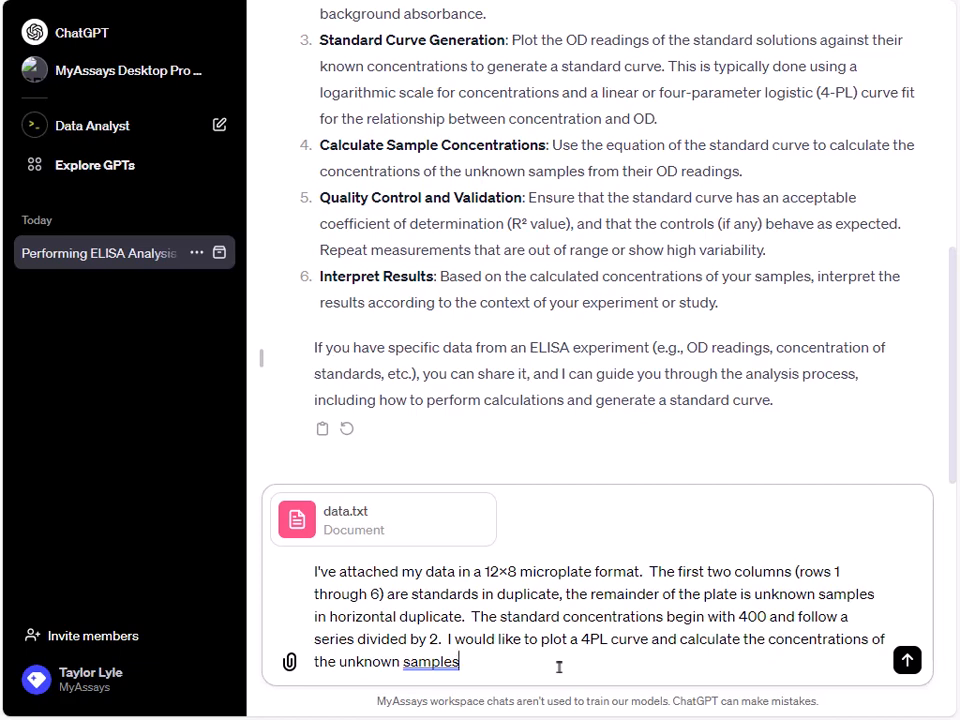
click(907, 659)
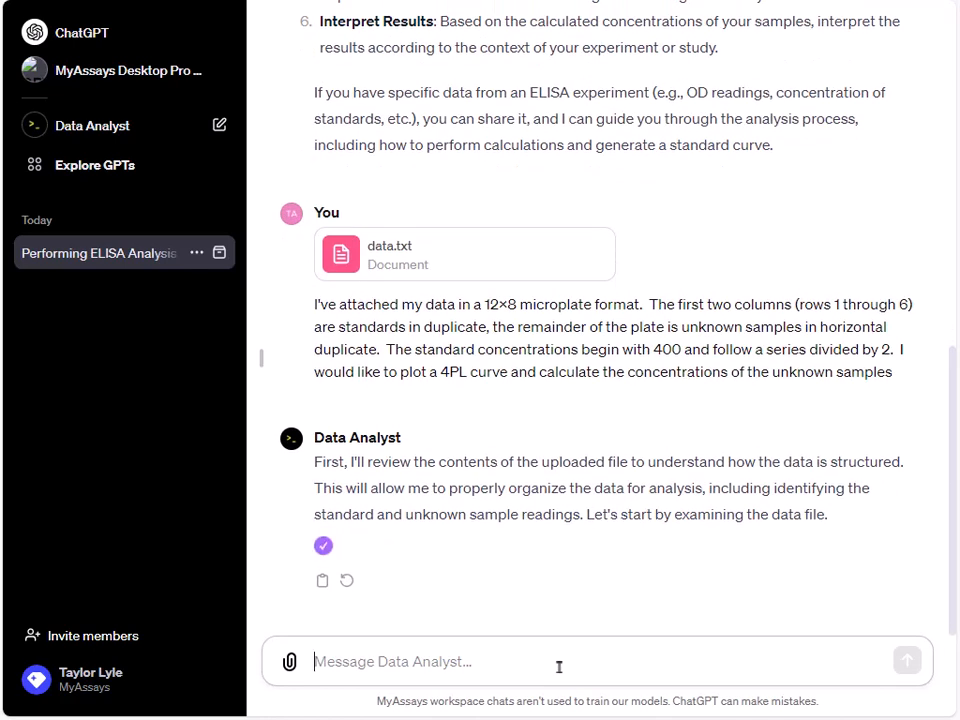
- Review the fitted 4PL standard curve plot and the interpolation question in the reply
scroll(down, 3)
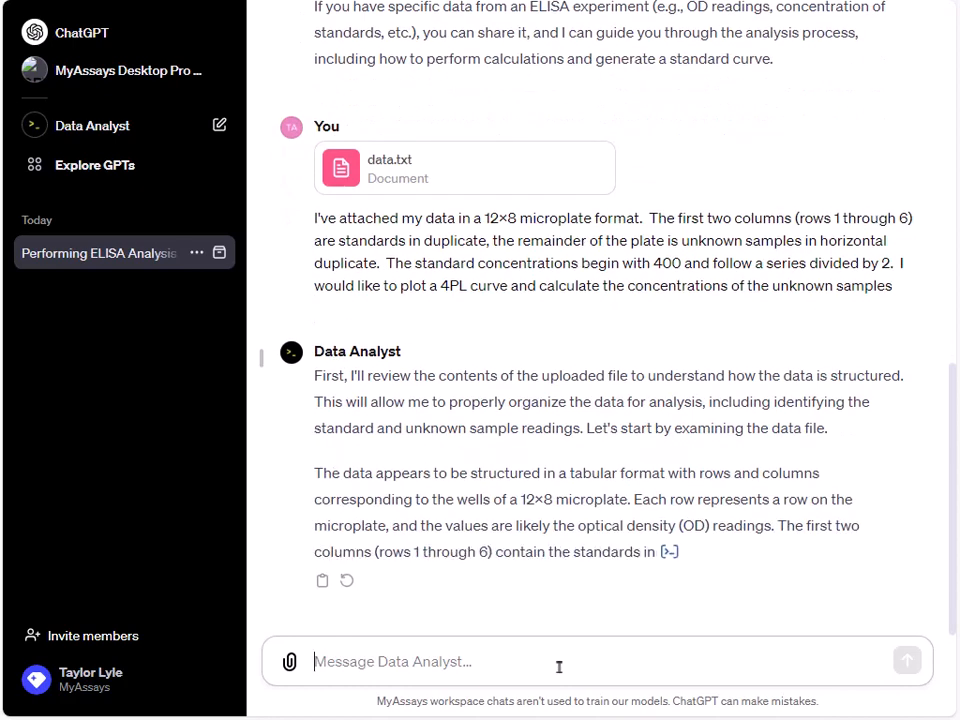
scroll(down, 3)
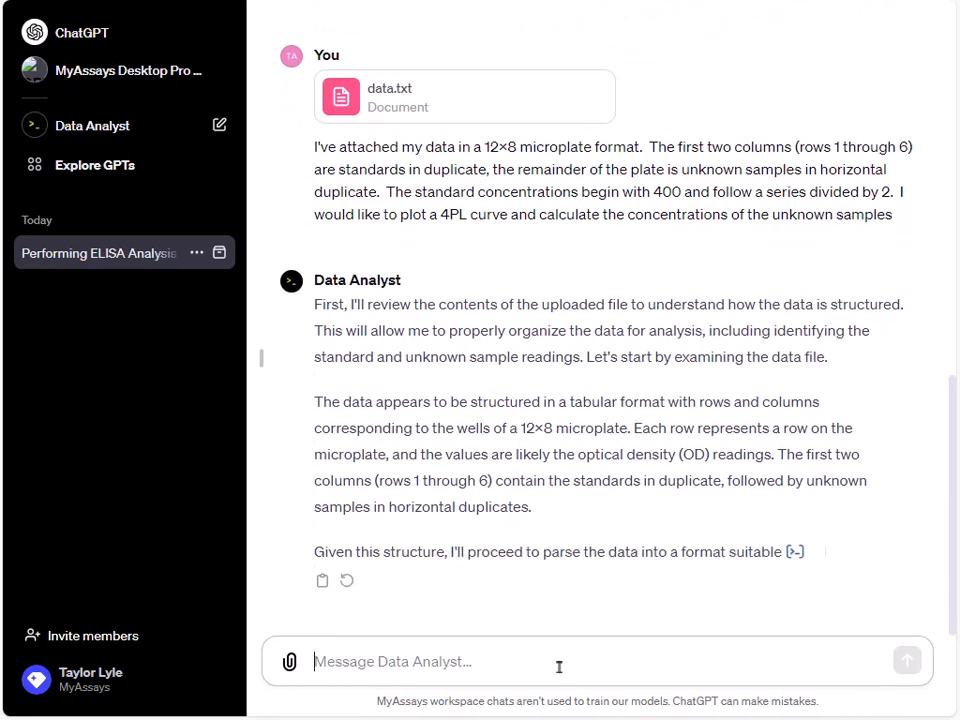
scroll(down, 3)
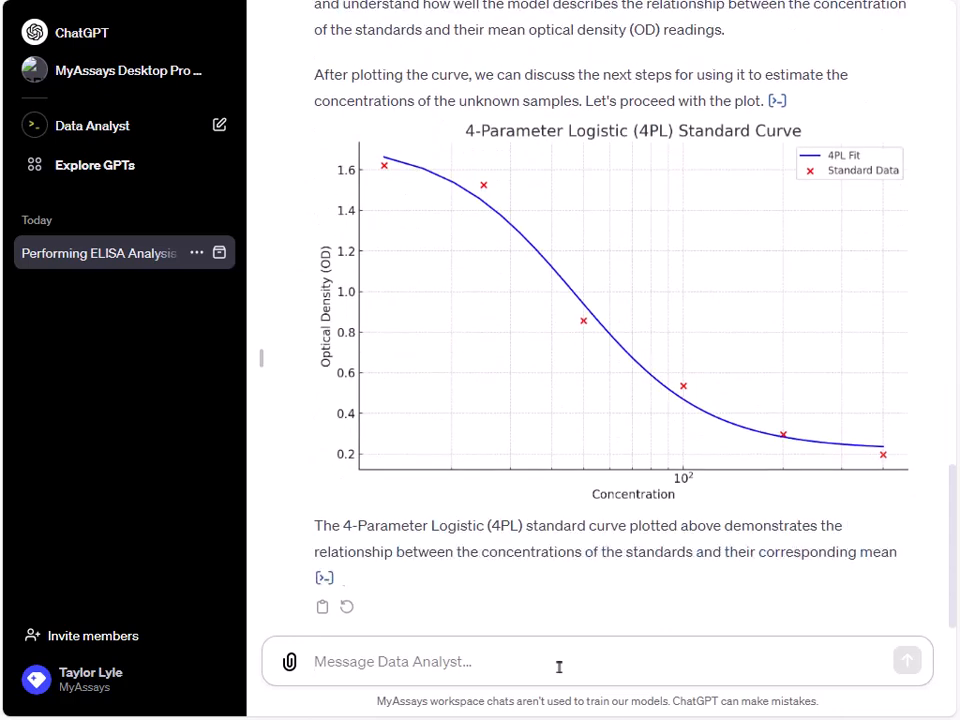
scroll(down, 3)
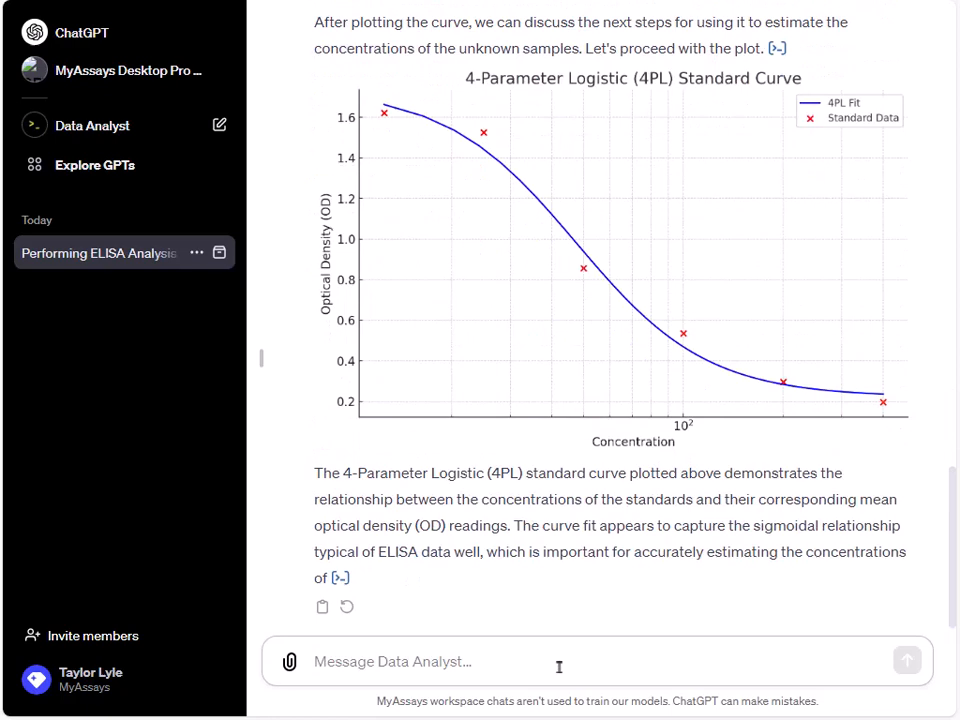
scroll(down, 3)
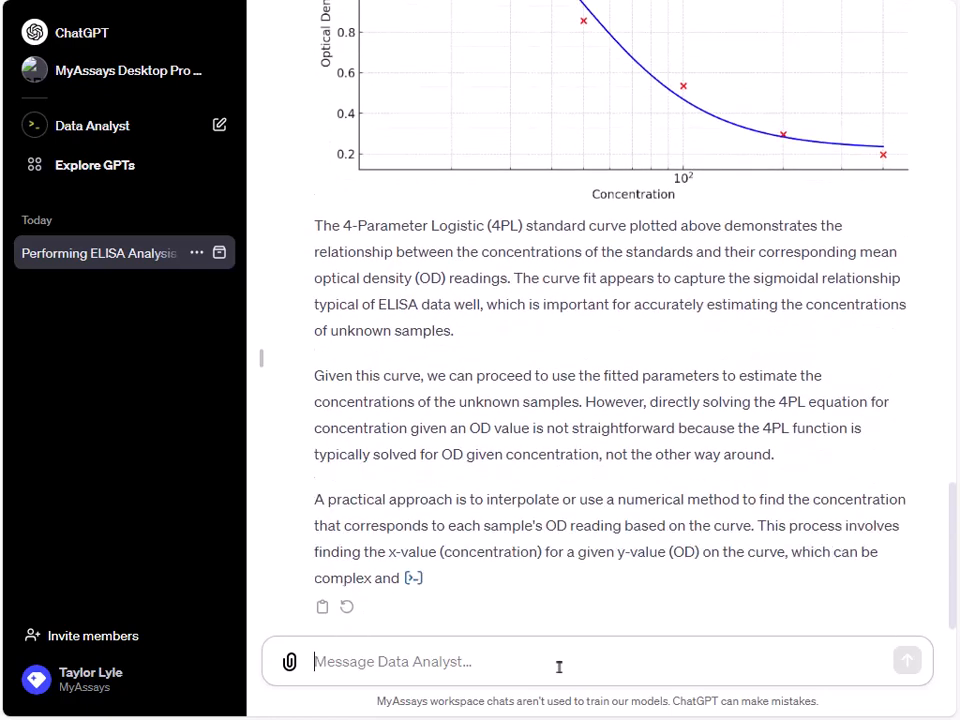
scroll(down, 3)
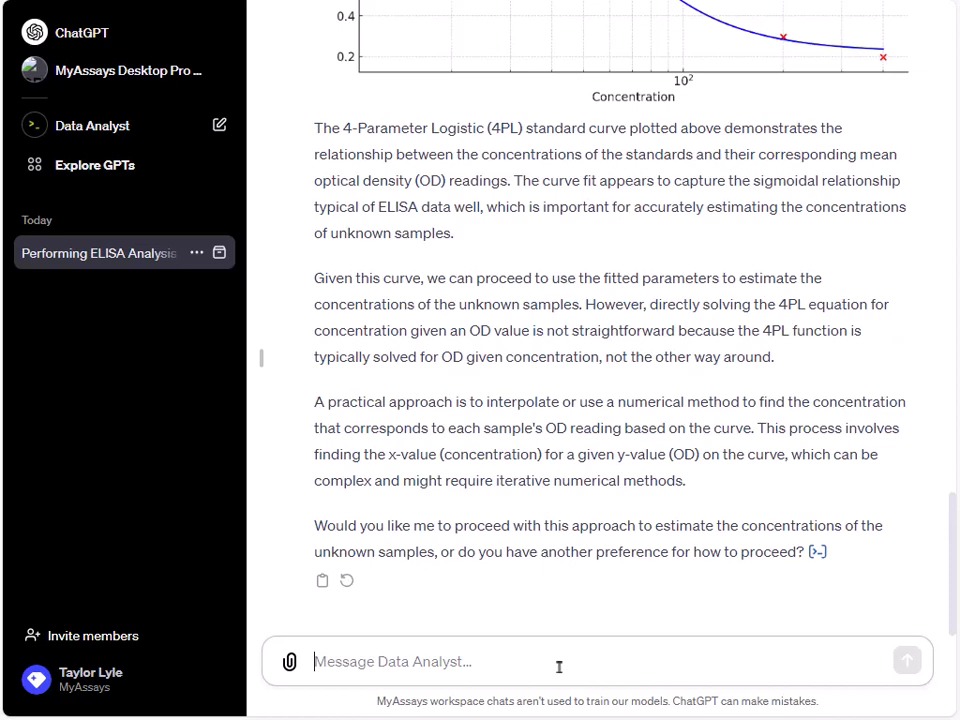
- Reply 'yes' and review the returned table of estimated unknown sample concentrations
text(yes)
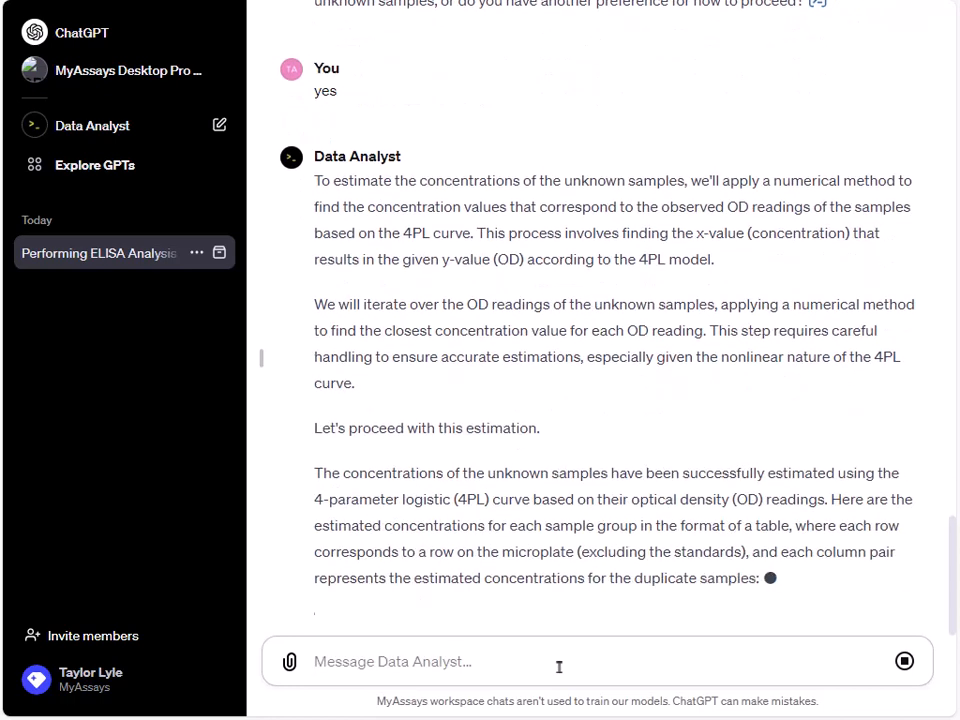
scroll(down, 3)
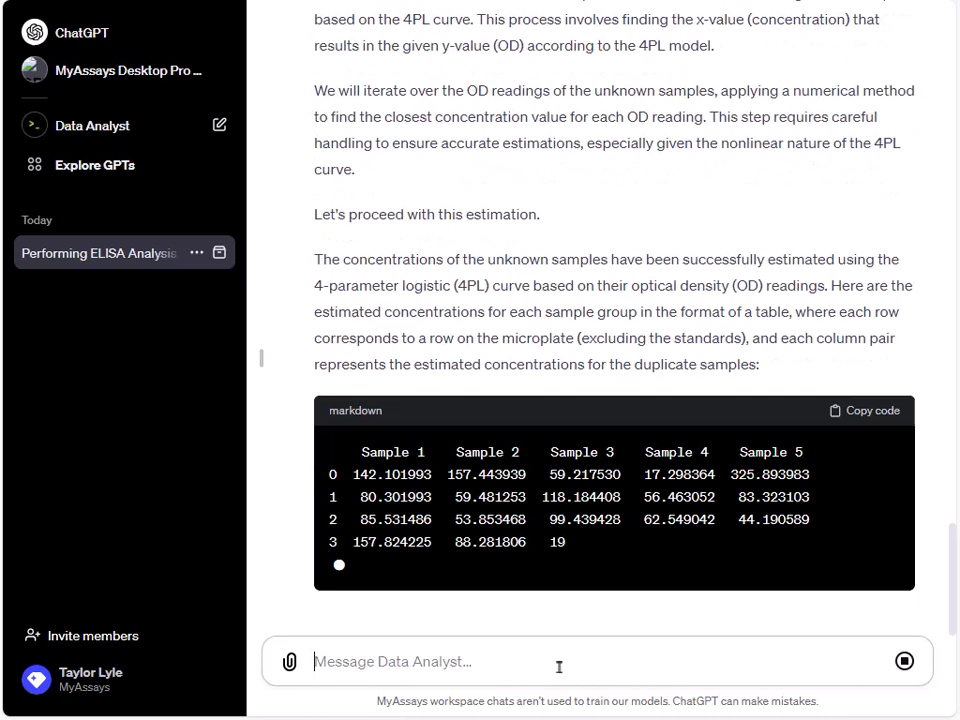
scroll(down, 3)
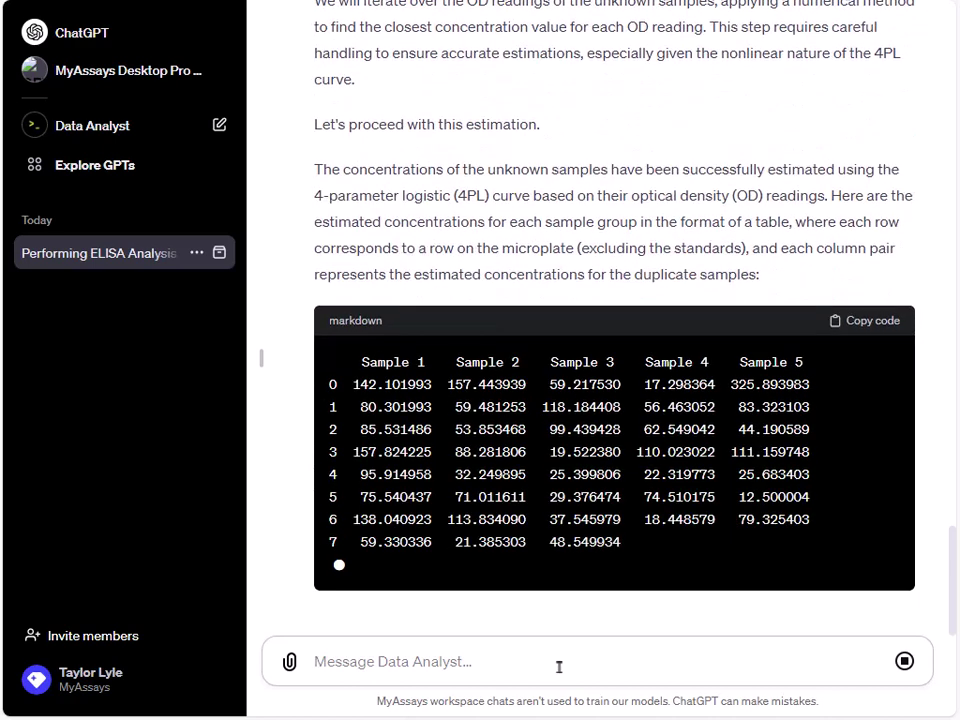
scroll(down, 3)
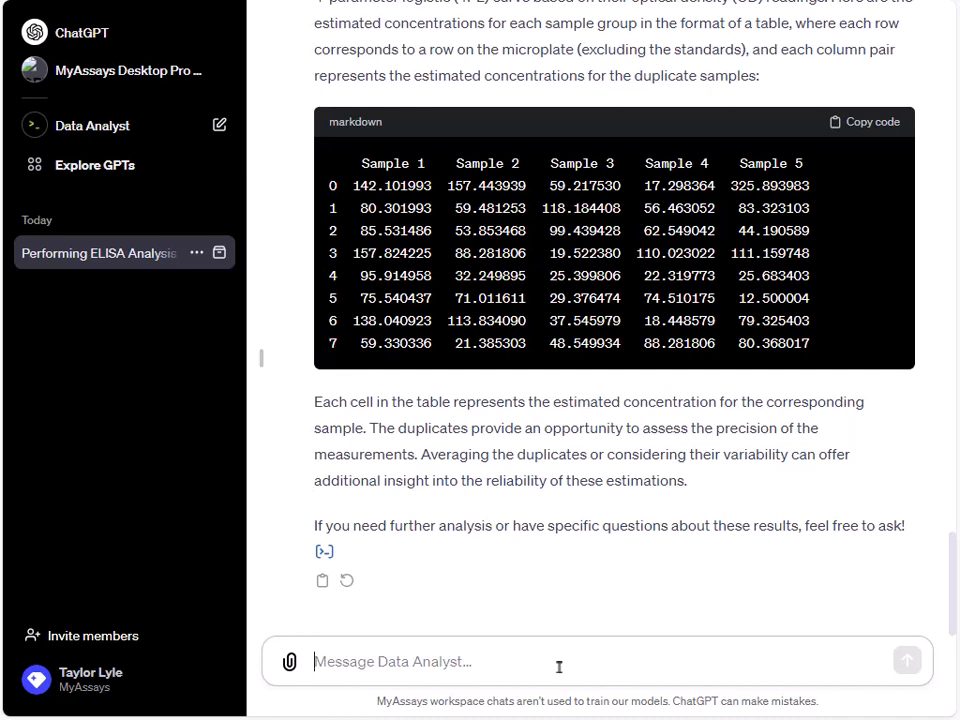
- Ask for all concentrations as a .csv file and get the sample_concentrations.csv link
text(please provide full list of)
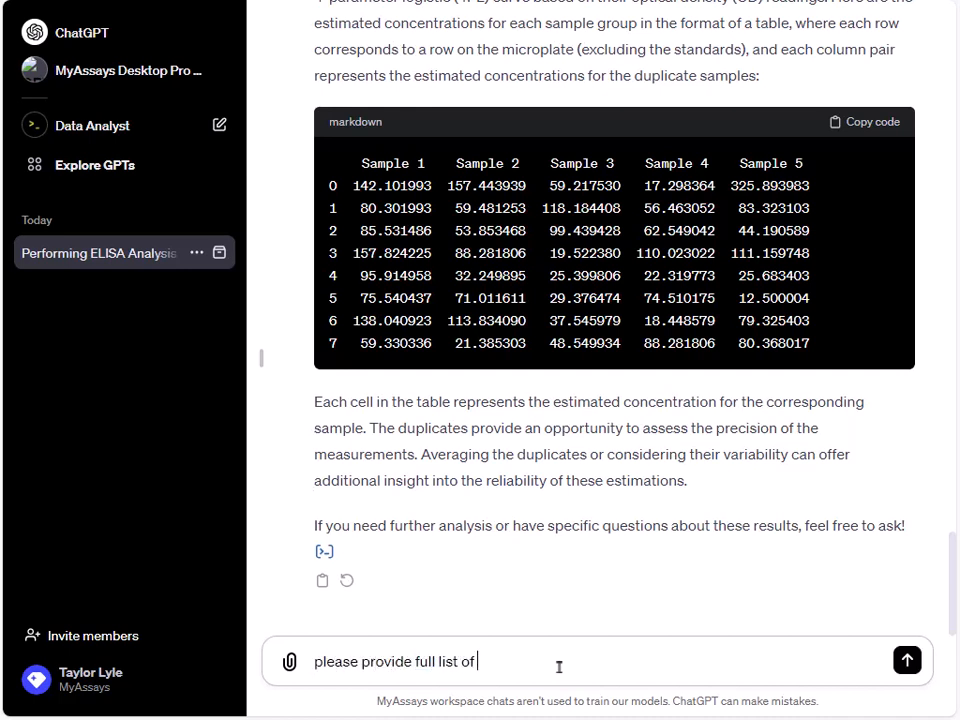
text(concentrations in .c)
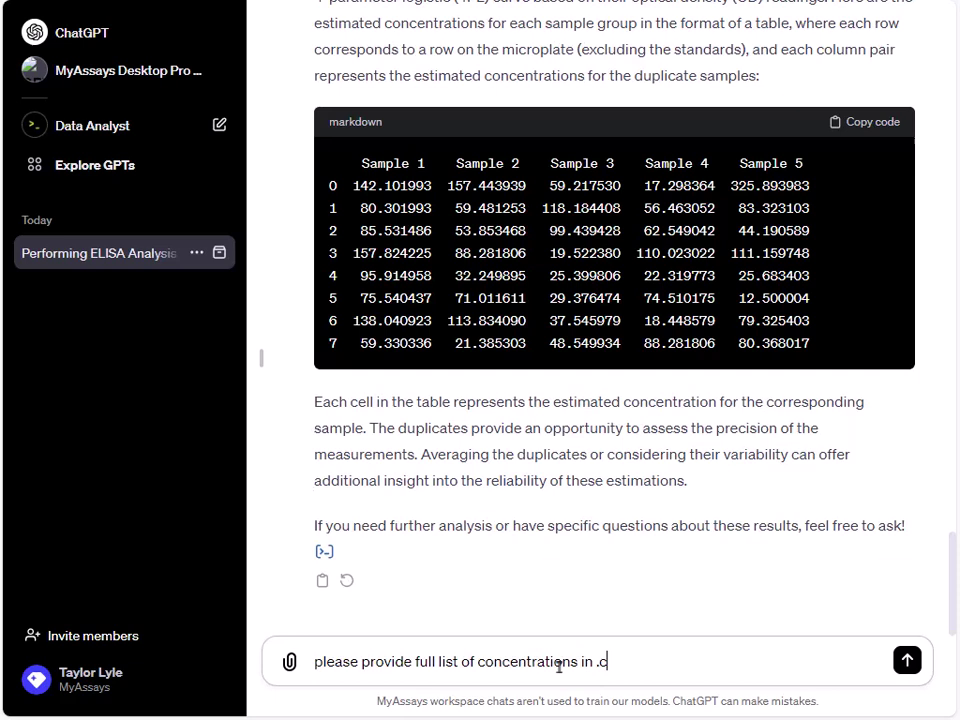
click(906, 660)
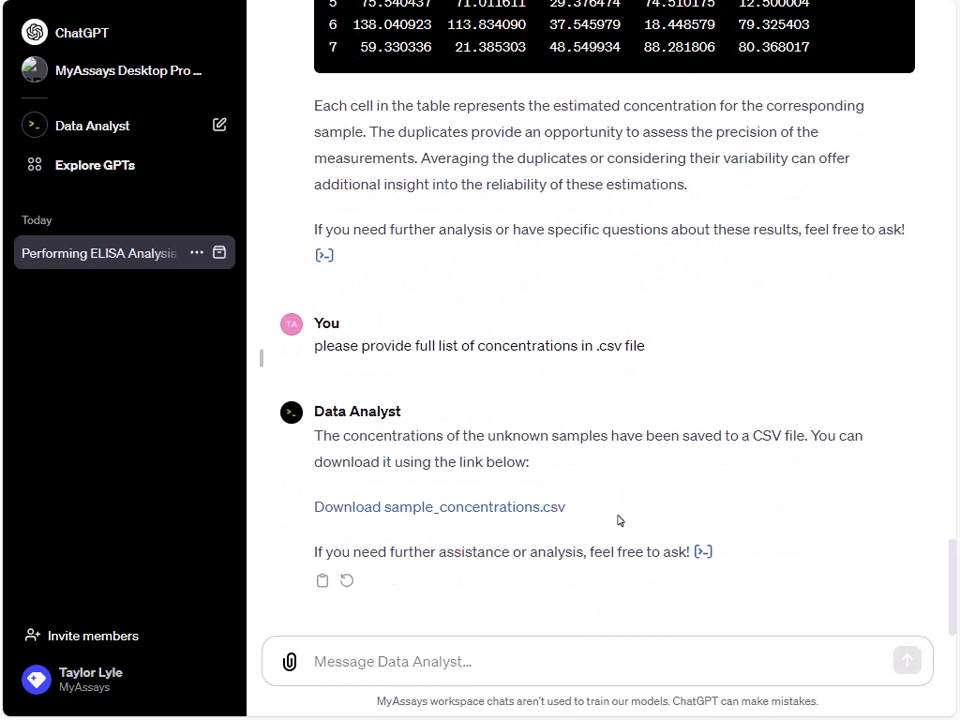
mouse_move(586, 530)
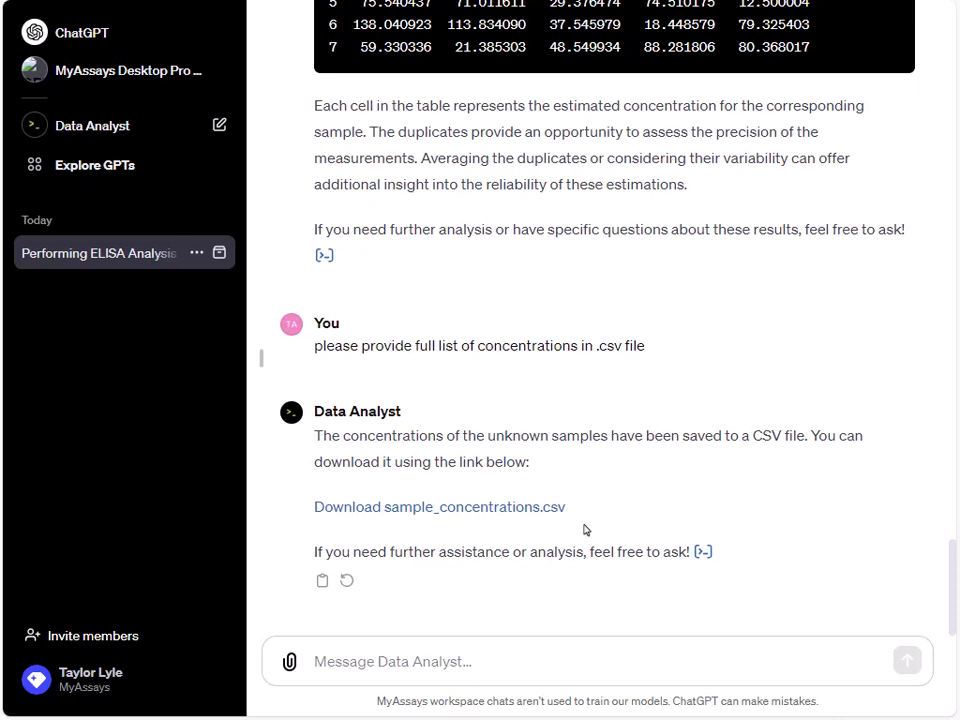
mouse_move(597, 551)
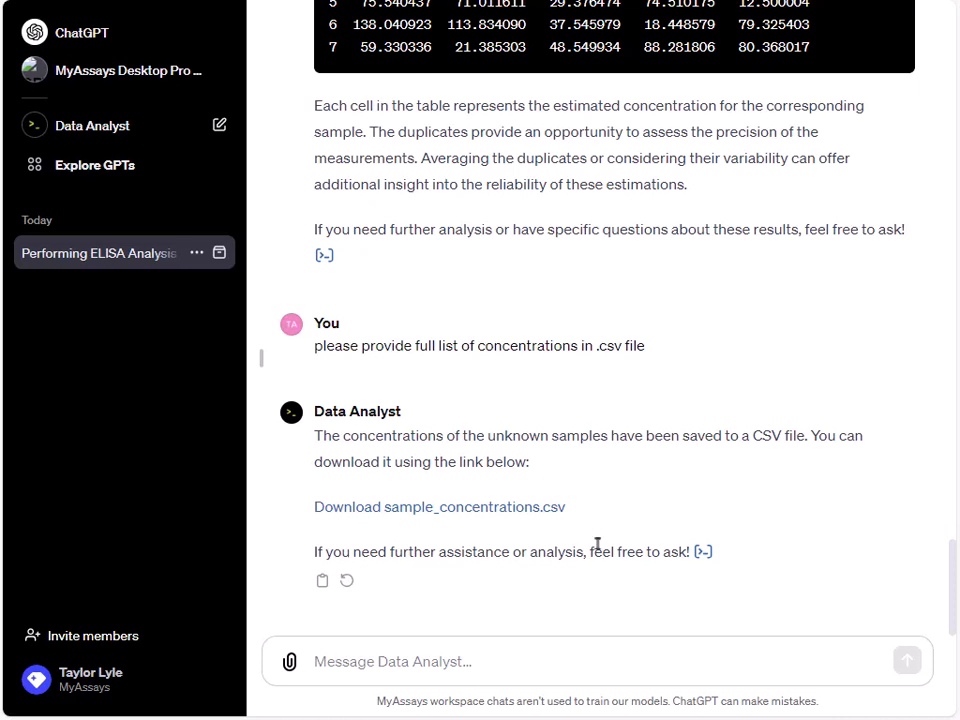
mouse_move(497, 683)
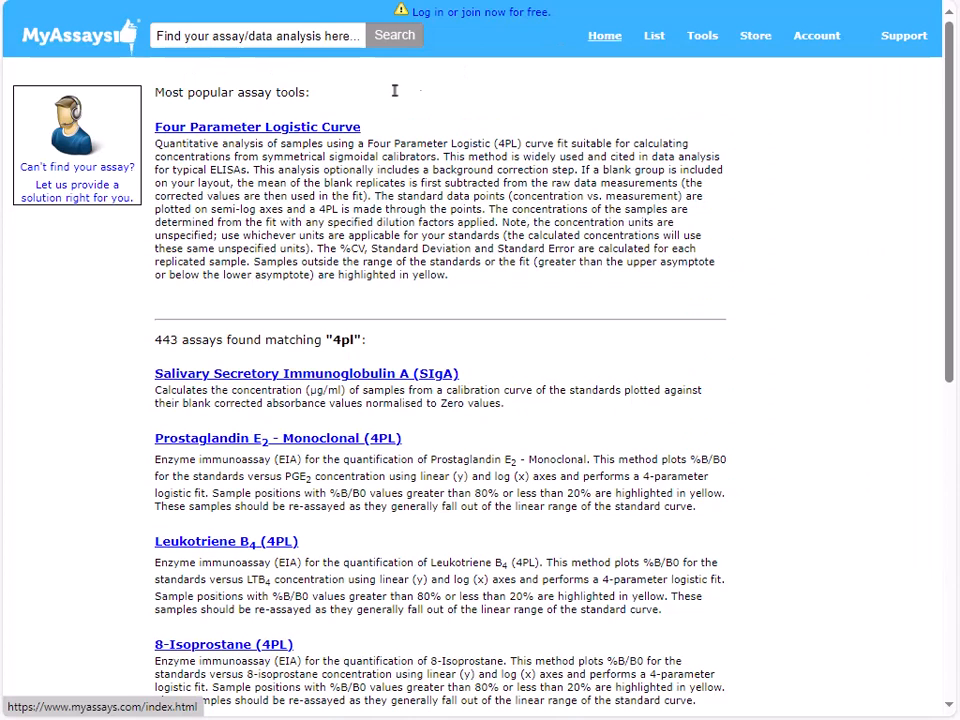
- Go to the MyAssays members sign-in page
click(257, 127)
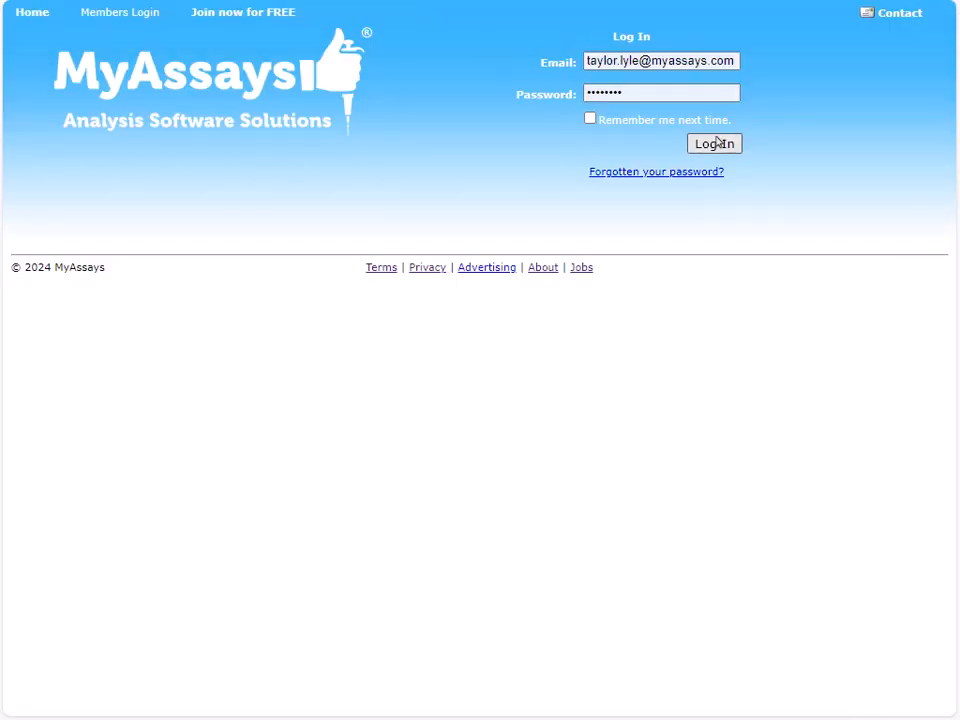
- Sign in to MyAssays and view the plate readings in data.txt in Notepad
click(714, 143)
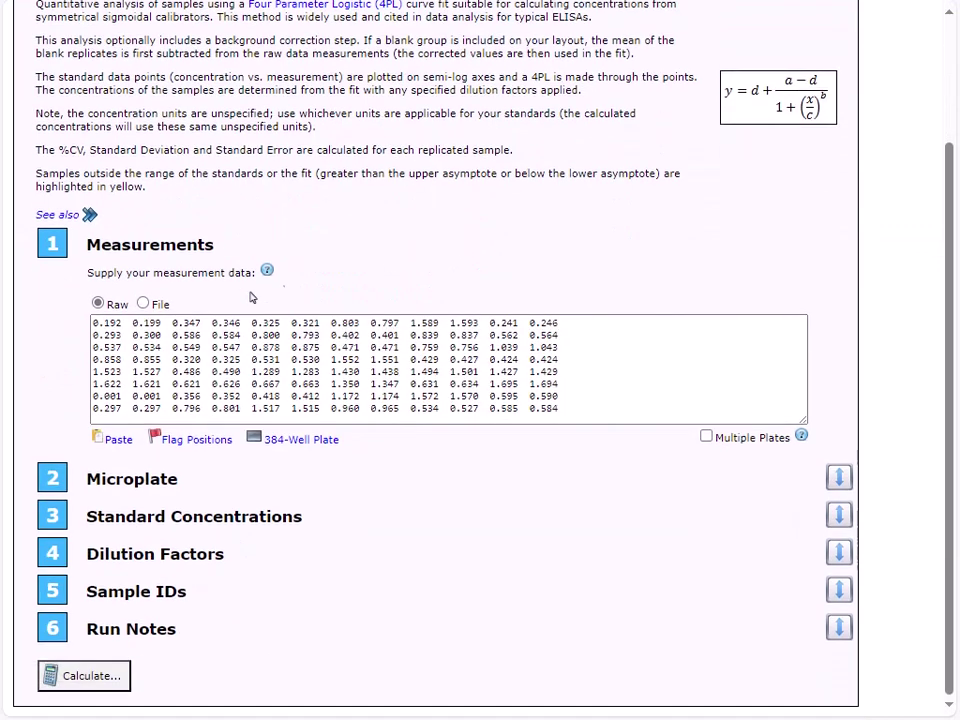
mouse_move(451, 292)
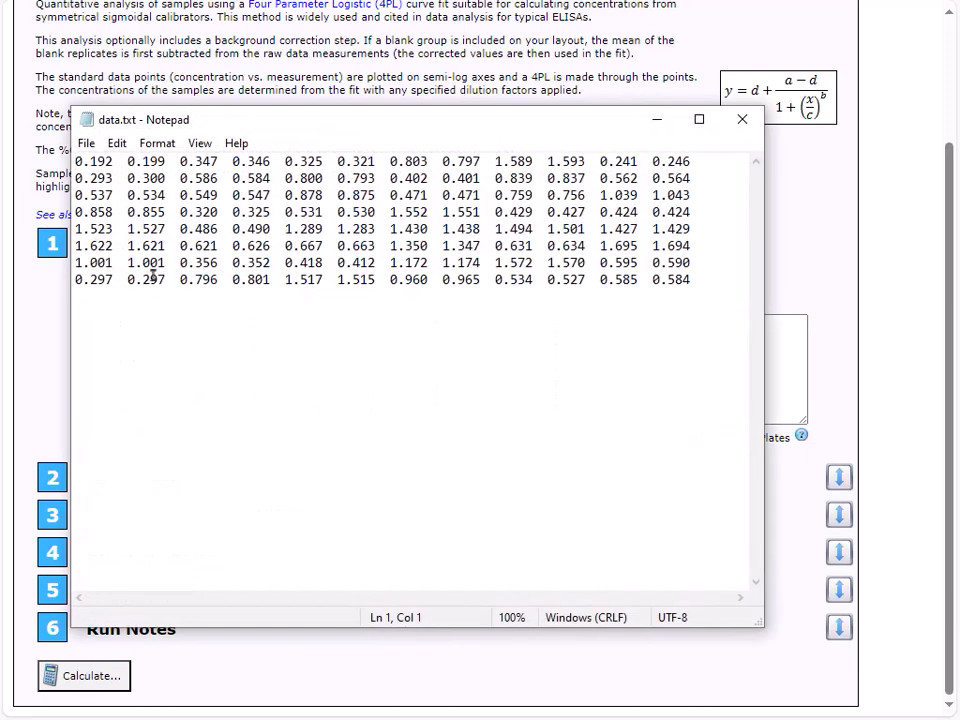
click(742, 119)
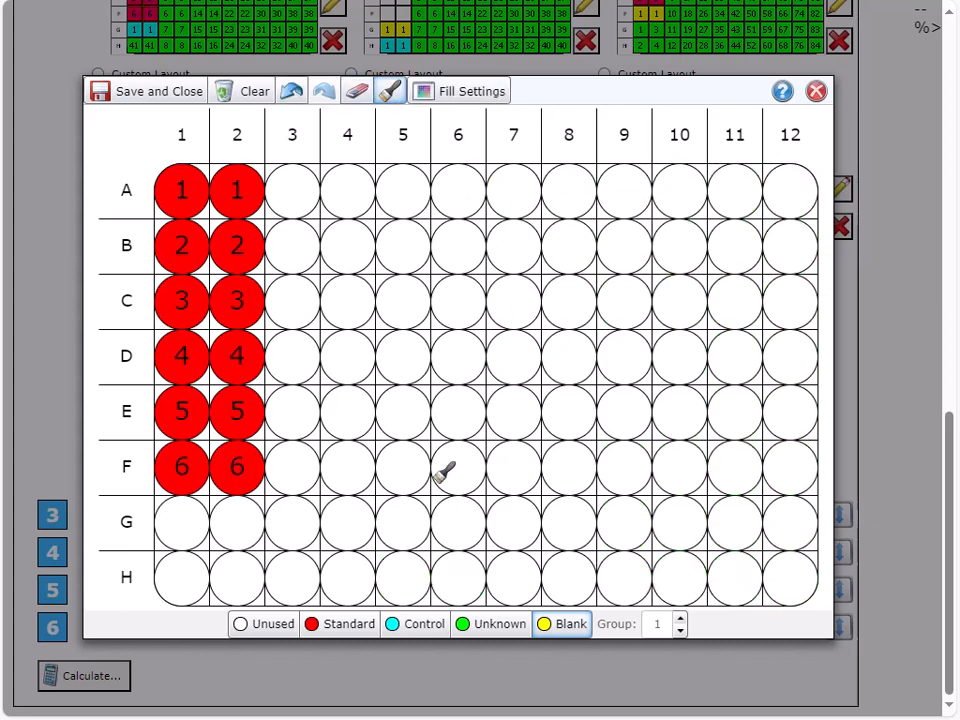
- Mark the remaining wells as duplicate unknowns numbered By Column
click(470, 624)
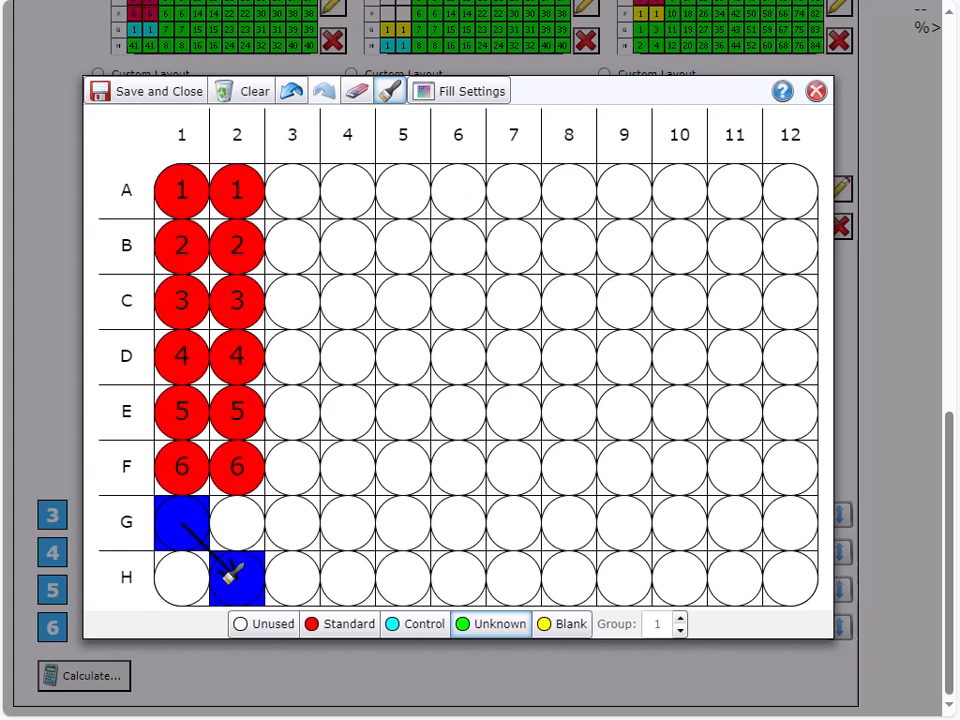
click(470, 90)
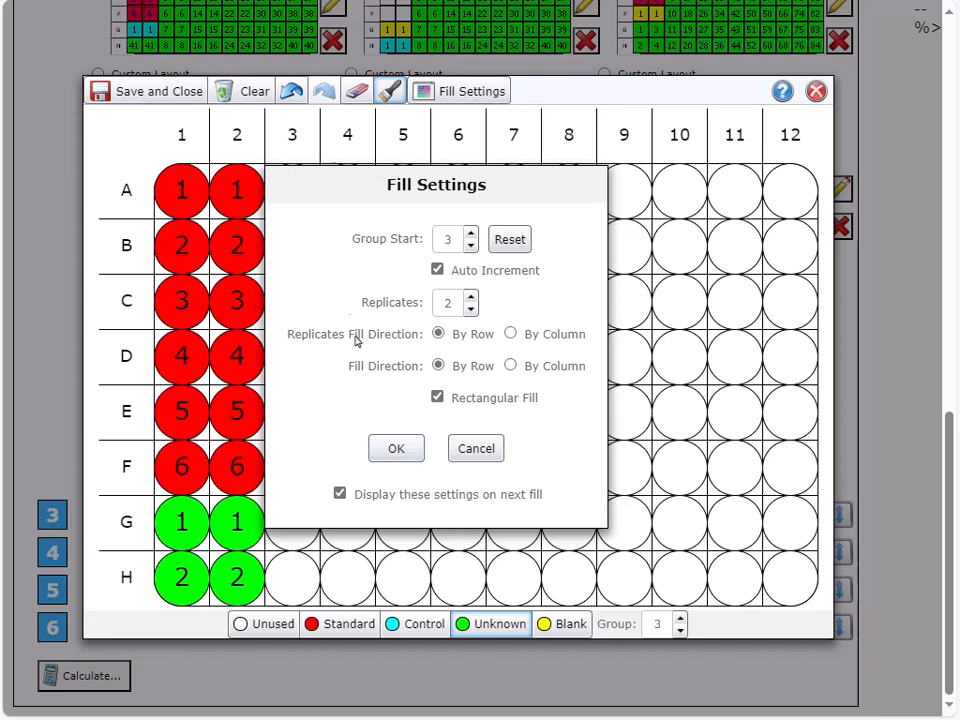
click(396, 448)
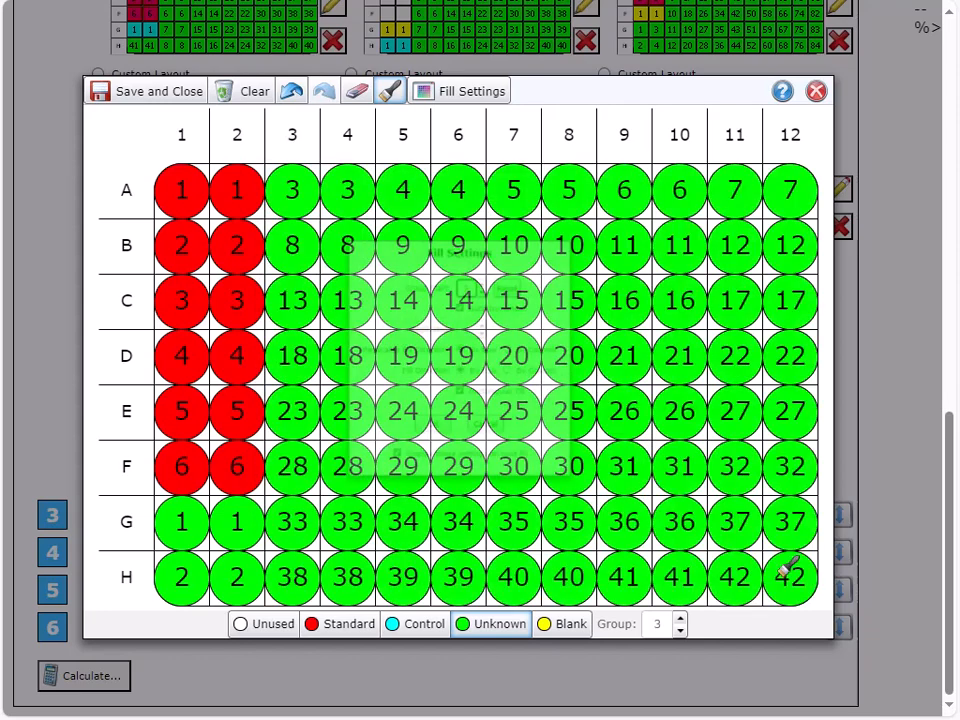
click(460, 91)
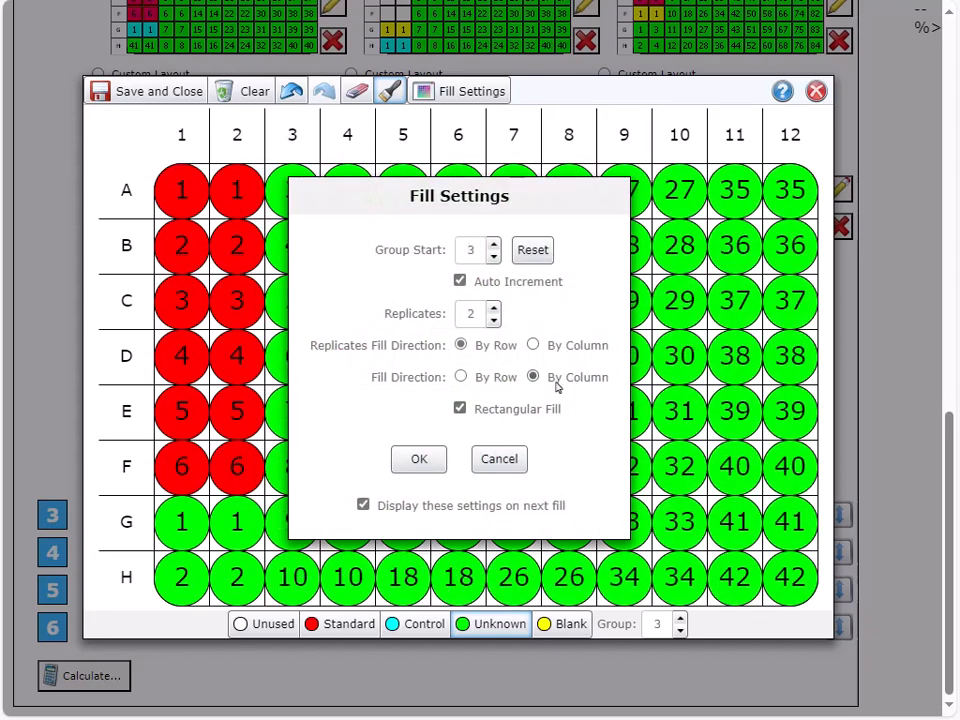
click(418, 459)
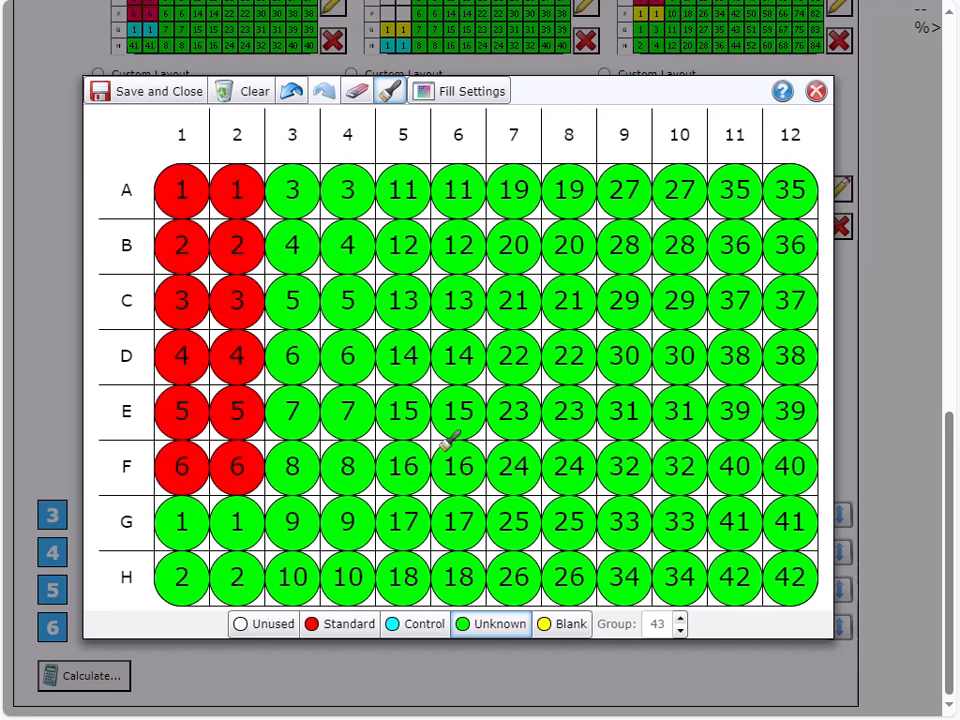
- Save the custom plate layout and close the Microplate editor
click(157, 91)
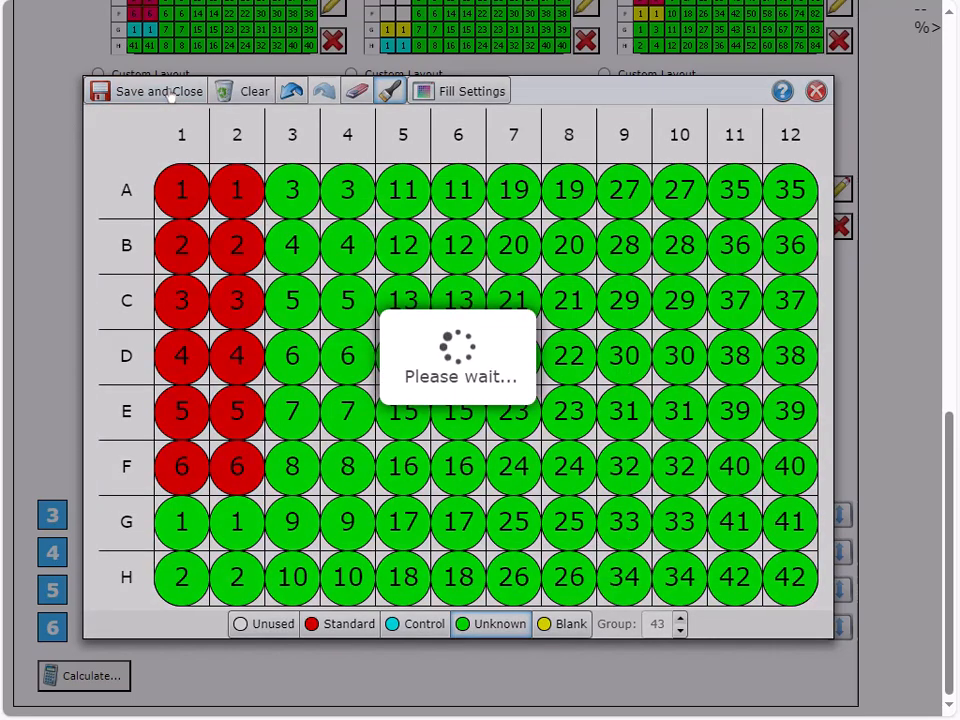
click(155, 91)
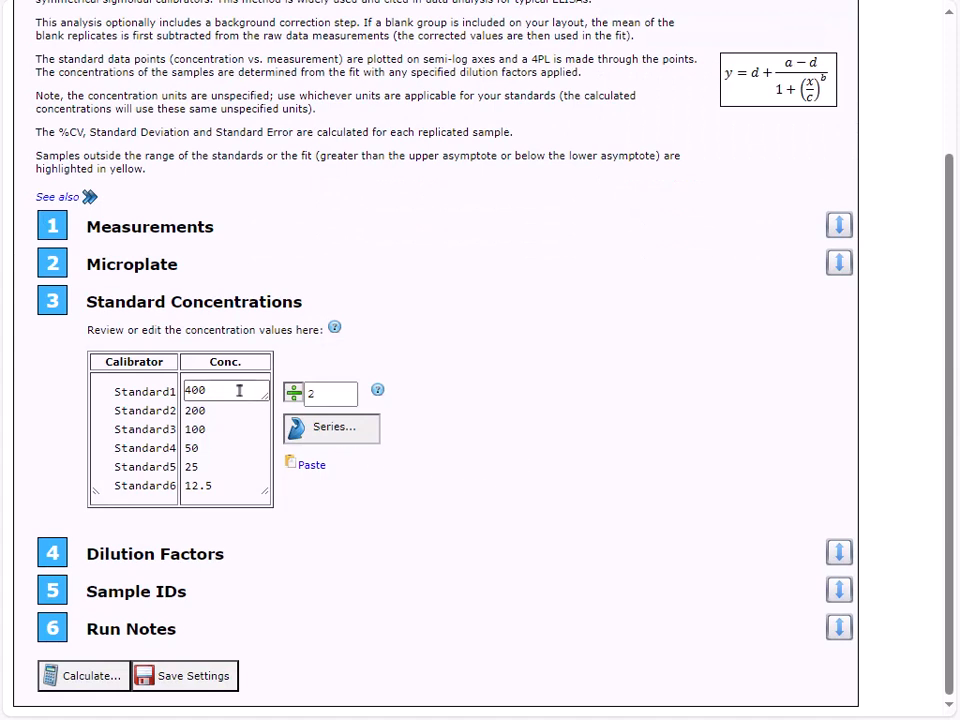
mouse_move(237, 495)
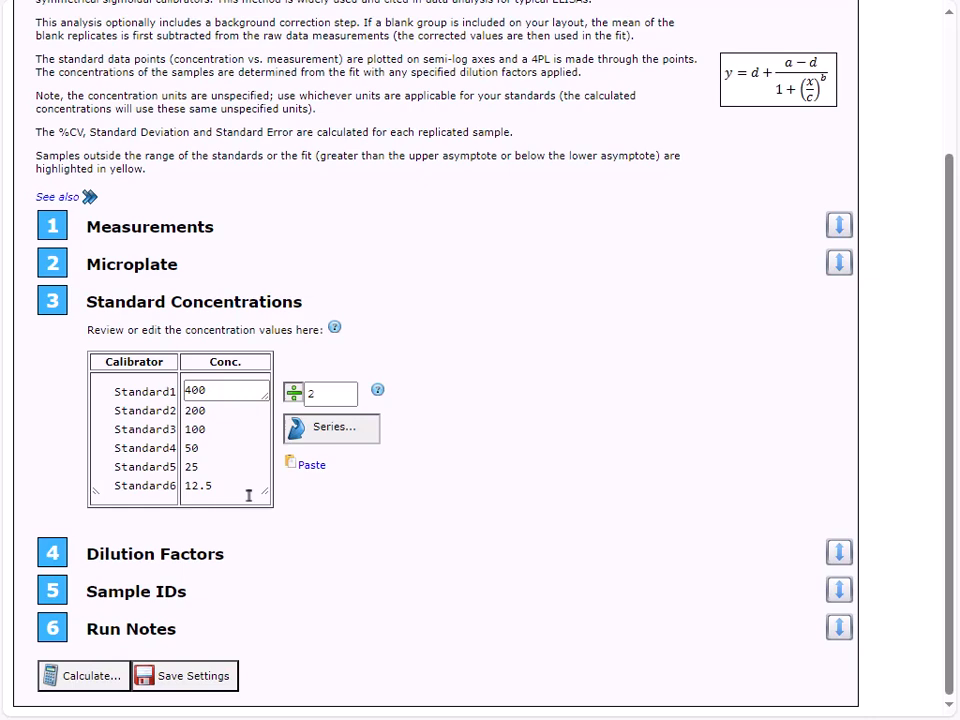
mouse_move(563, 476)
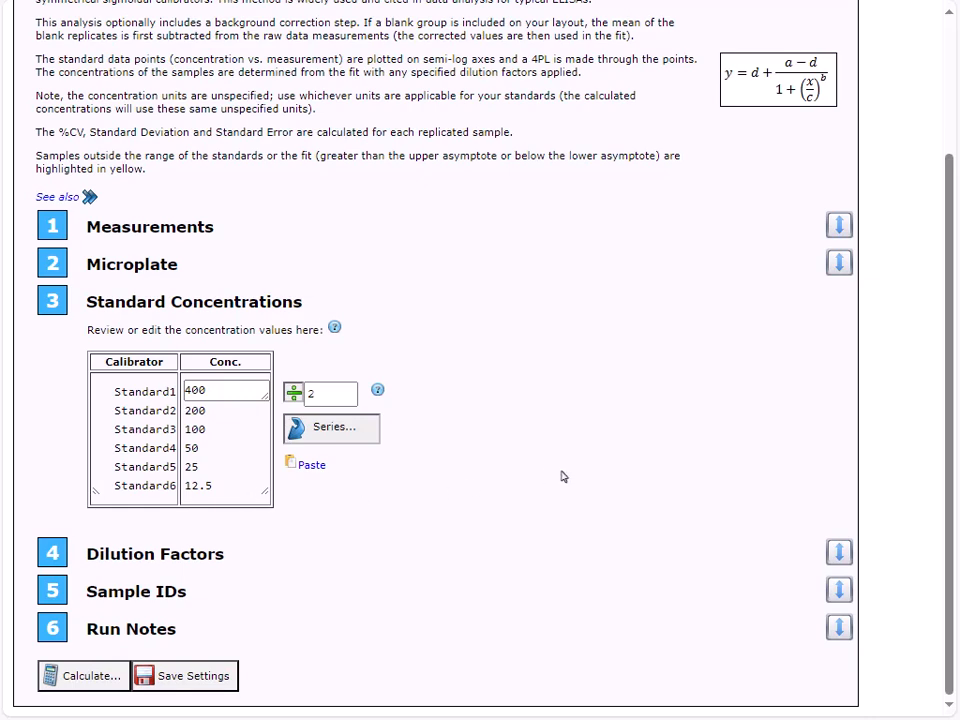
mouse_move(536, 500)
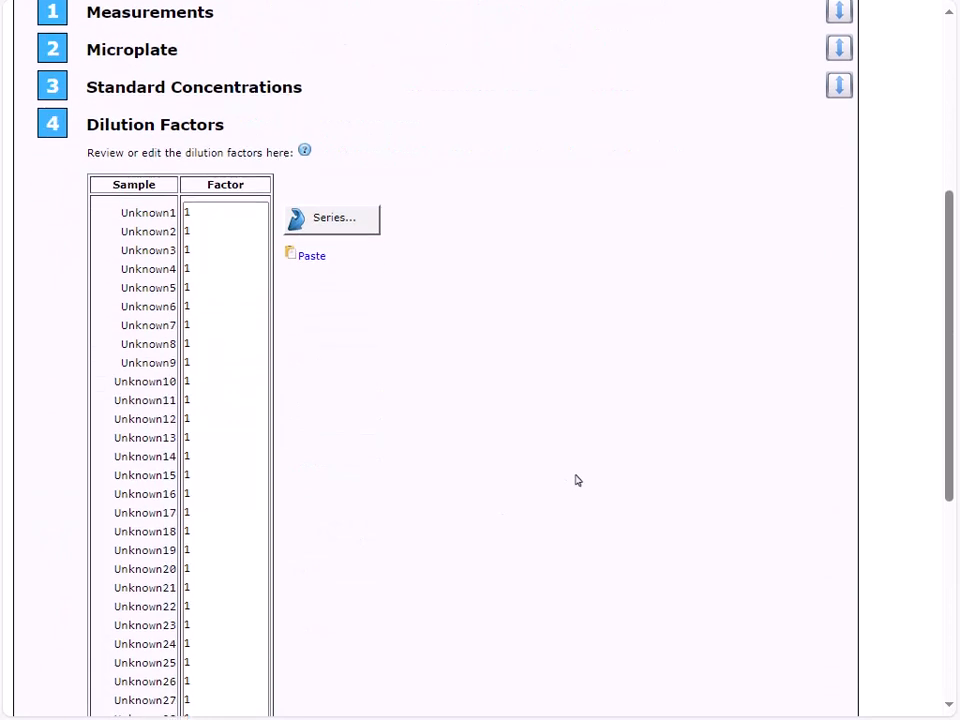
scroll(down, 3)
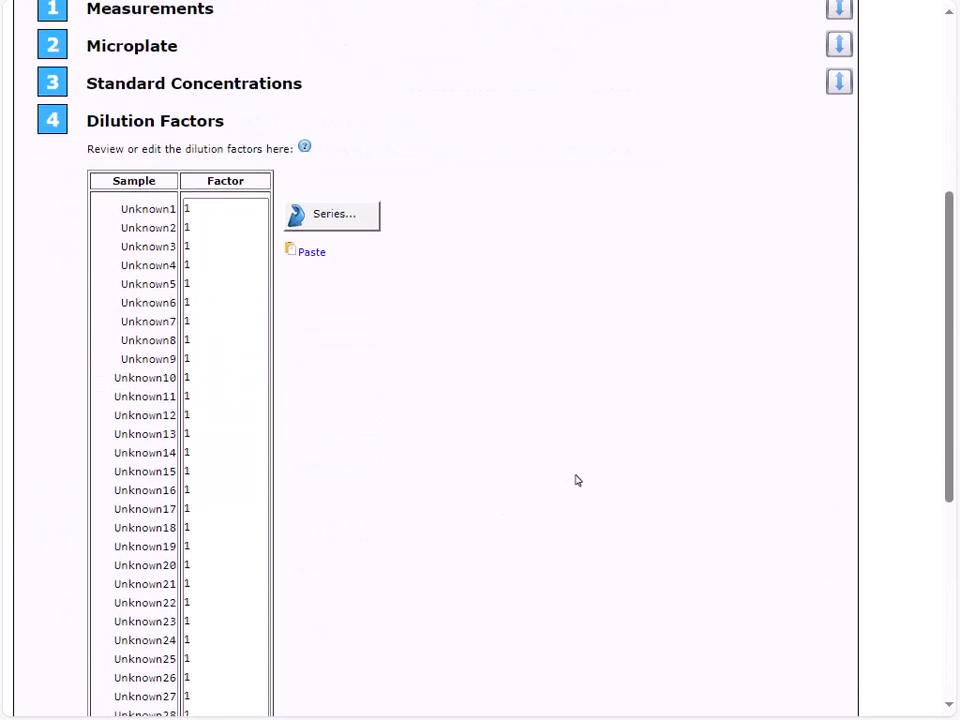
scroll(down, 3)
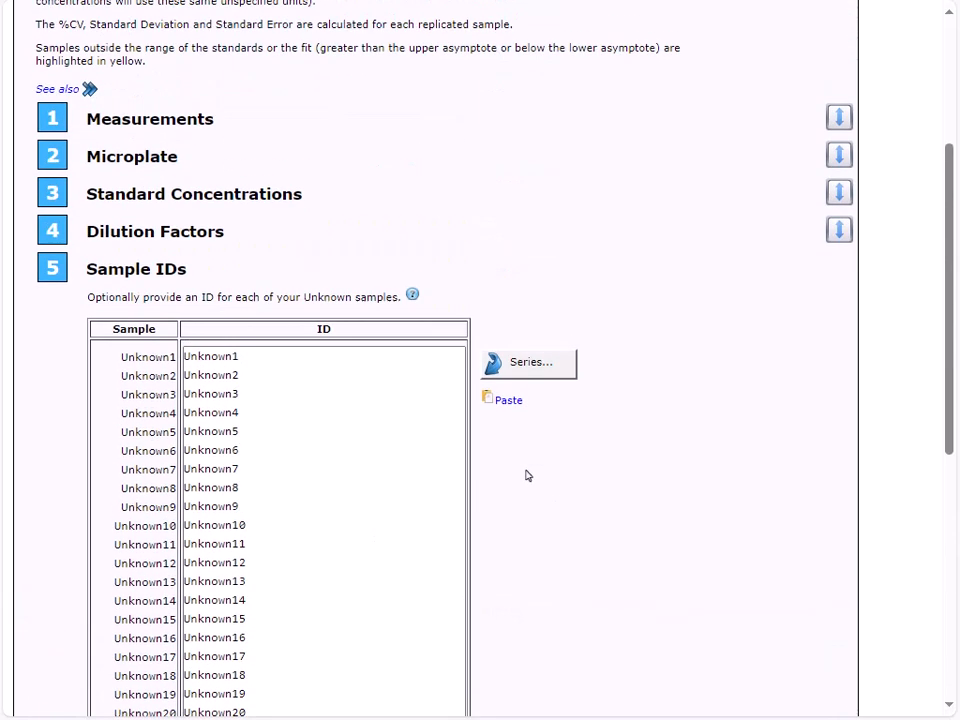
scroll(down, 3)
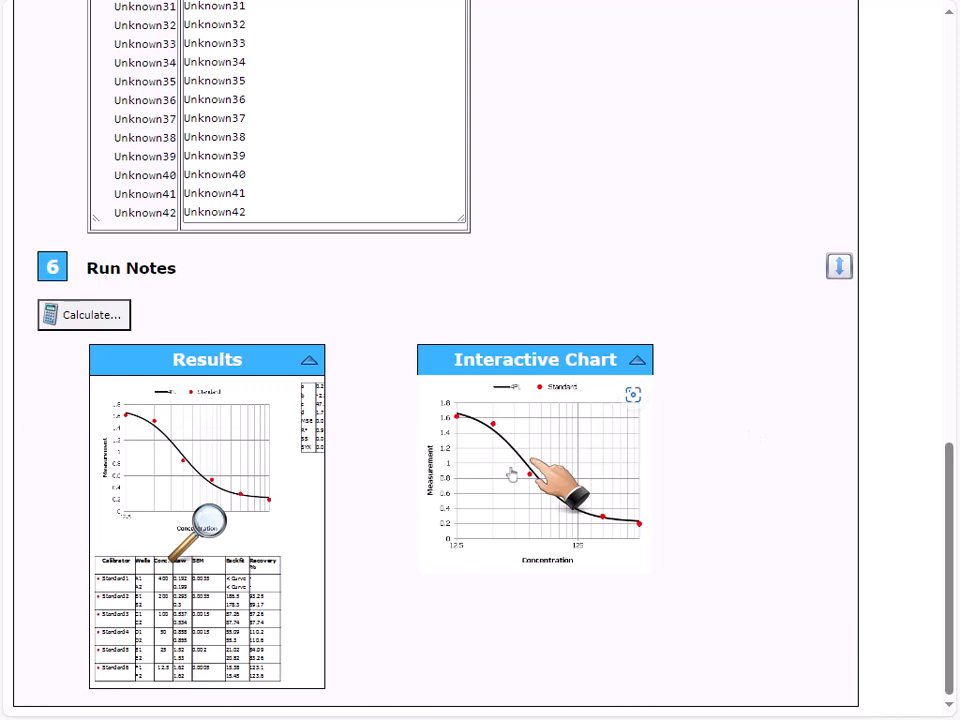
click(633, 395)
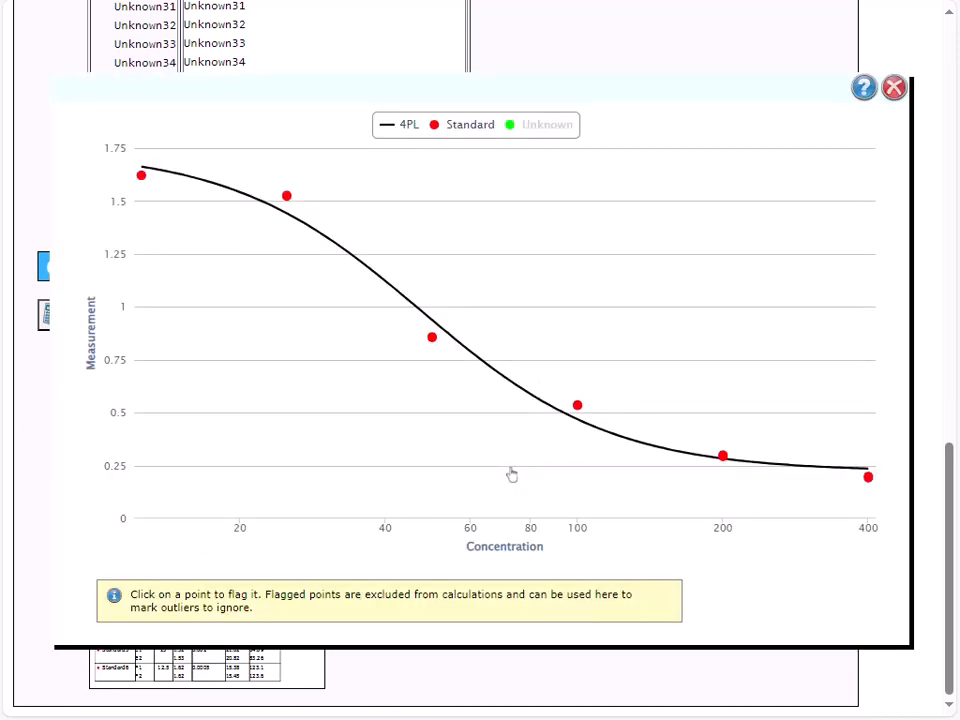
click(544, 124)
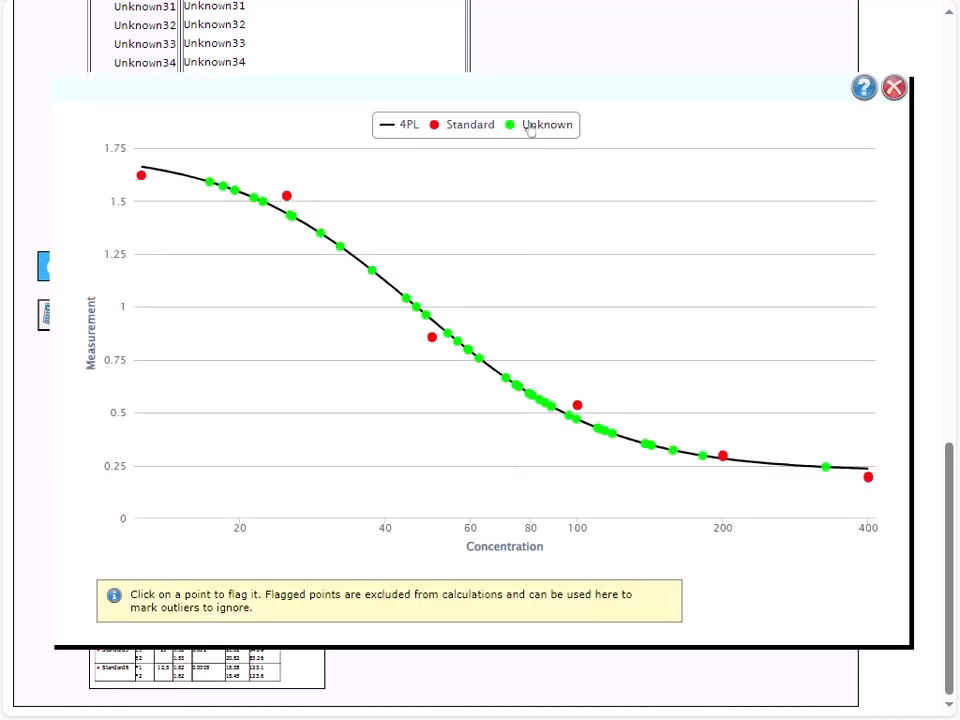
click(530, 124)
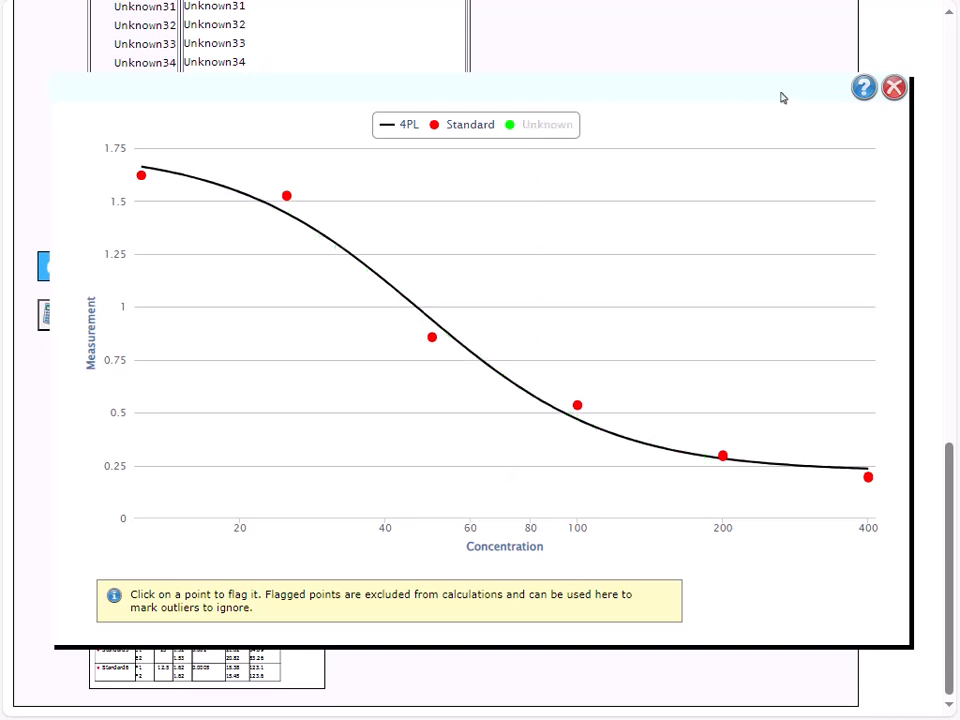
click(893, 85)
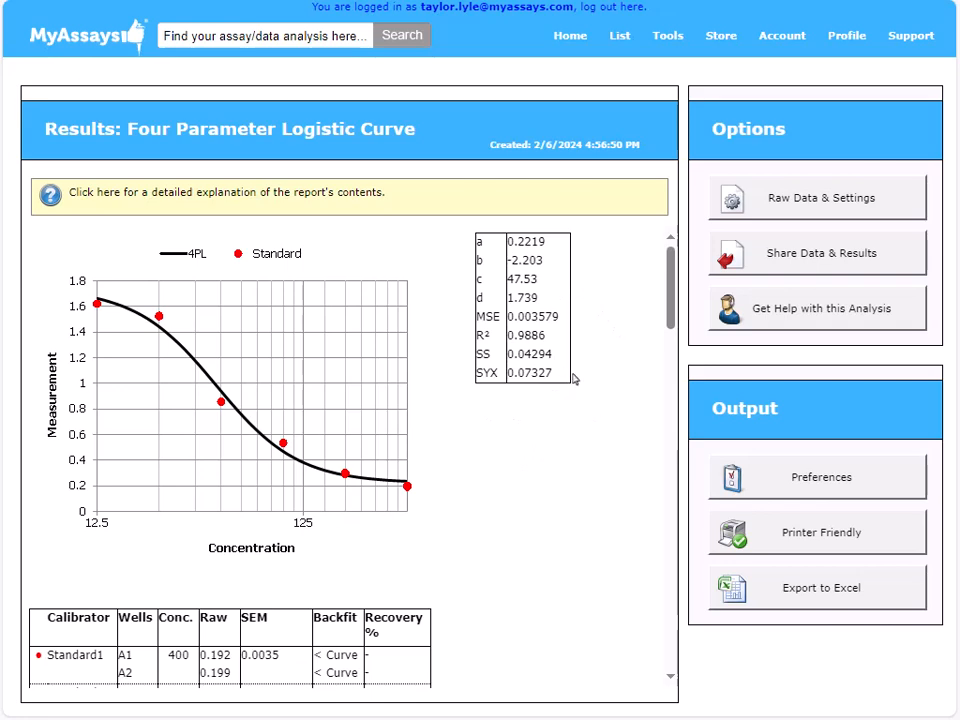
- Review the calibrator and sample tables and export the results report to Excel
scroll(down, 3)
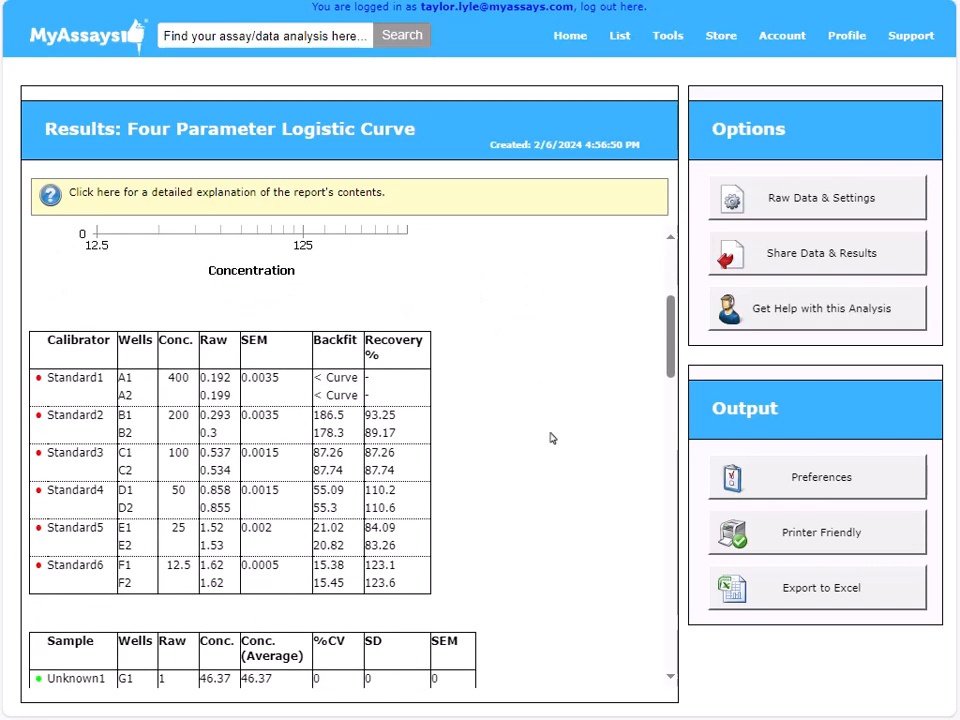
scroll(down, 3)
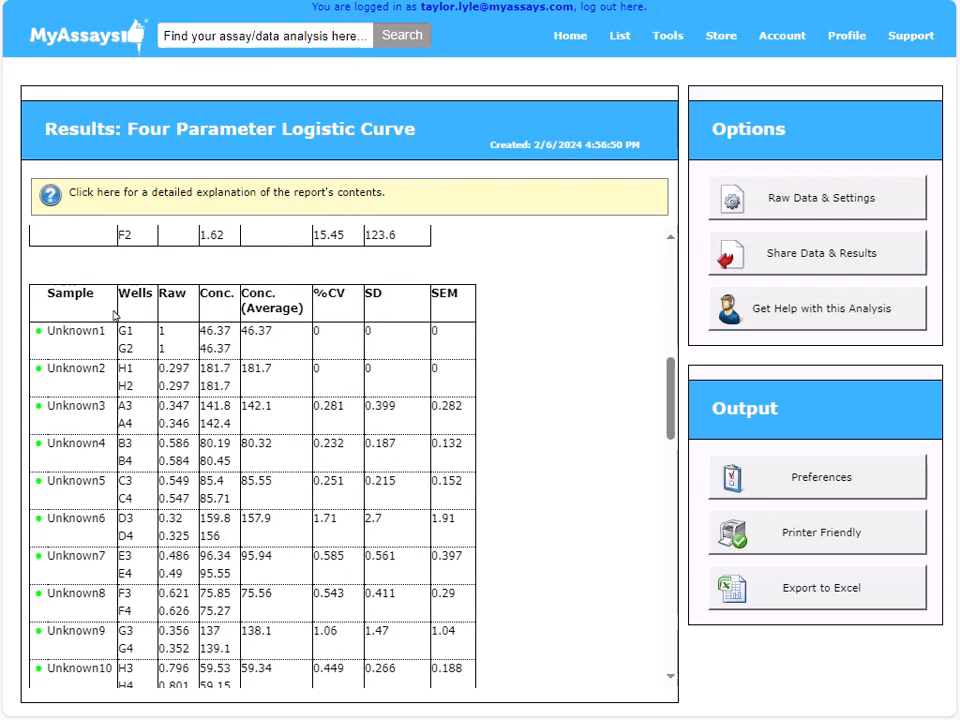
mouse_move(148, 315)
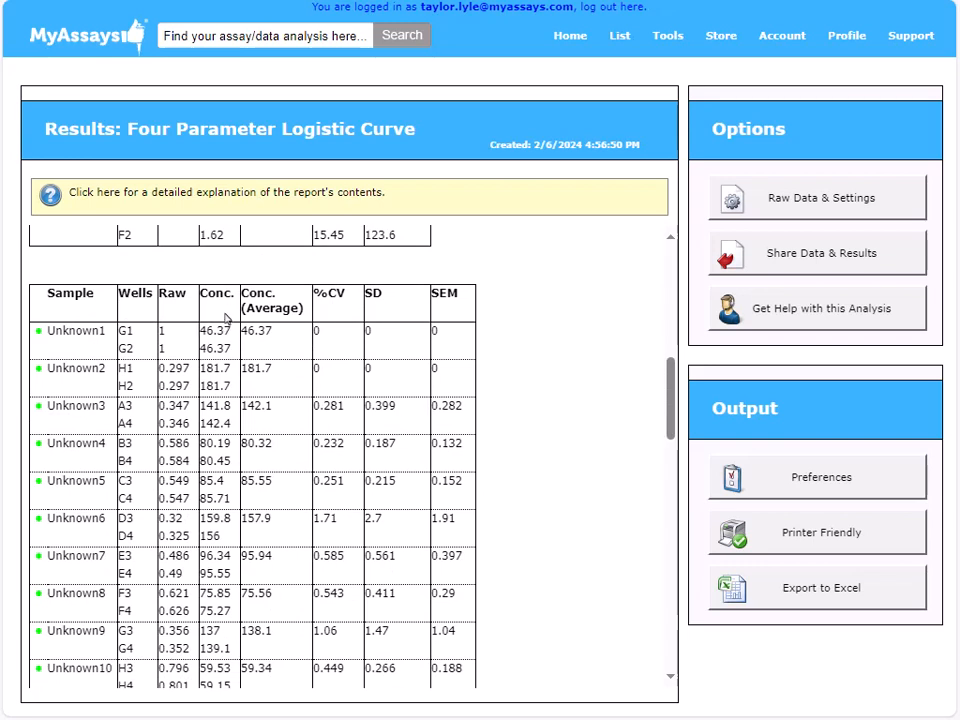
mouse_move(291, 307)
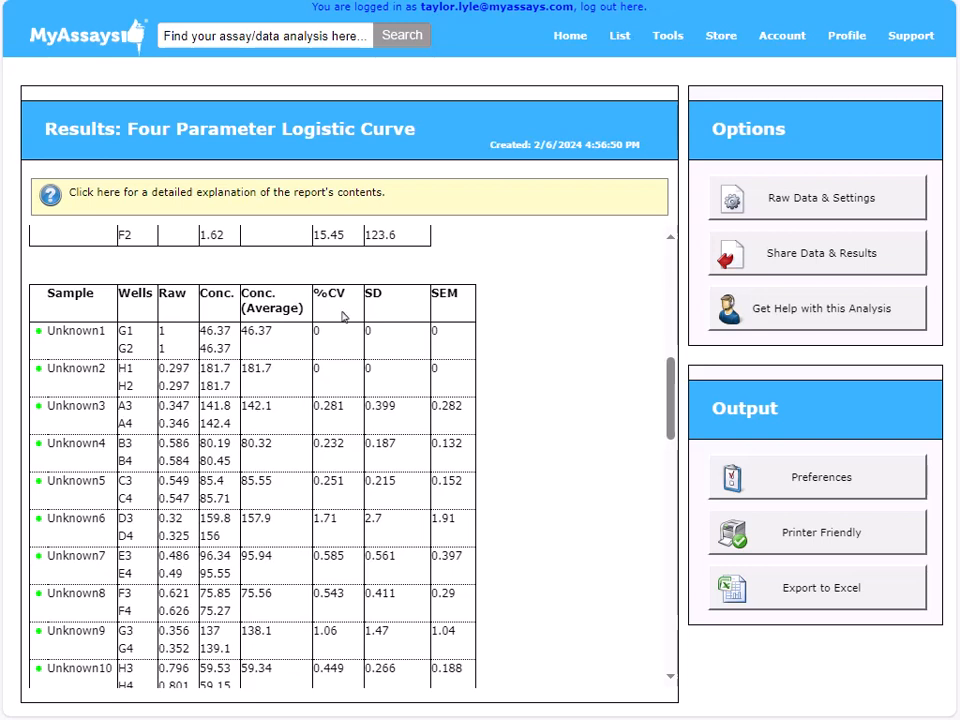
mouse_move(462, 306)
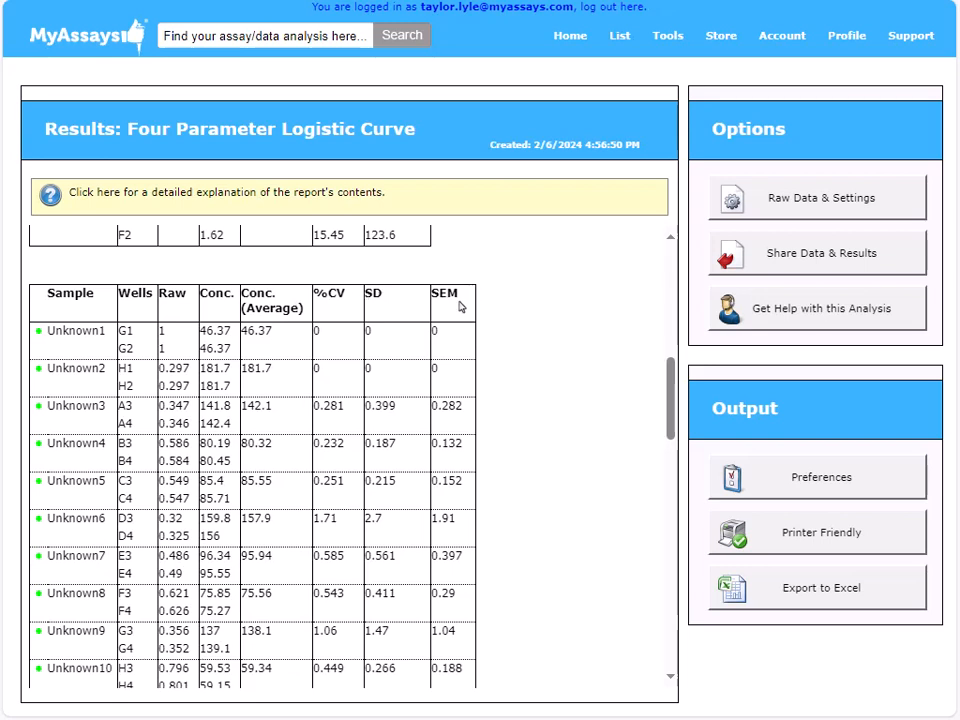
mouse_move(499, 306)
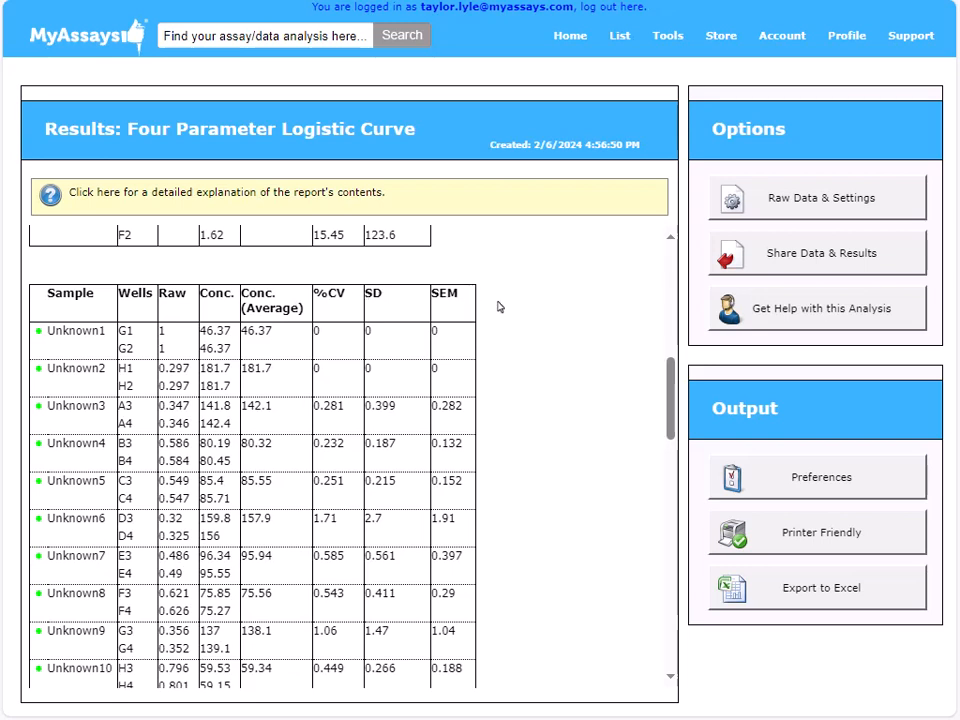
mouse_move(812, 555)
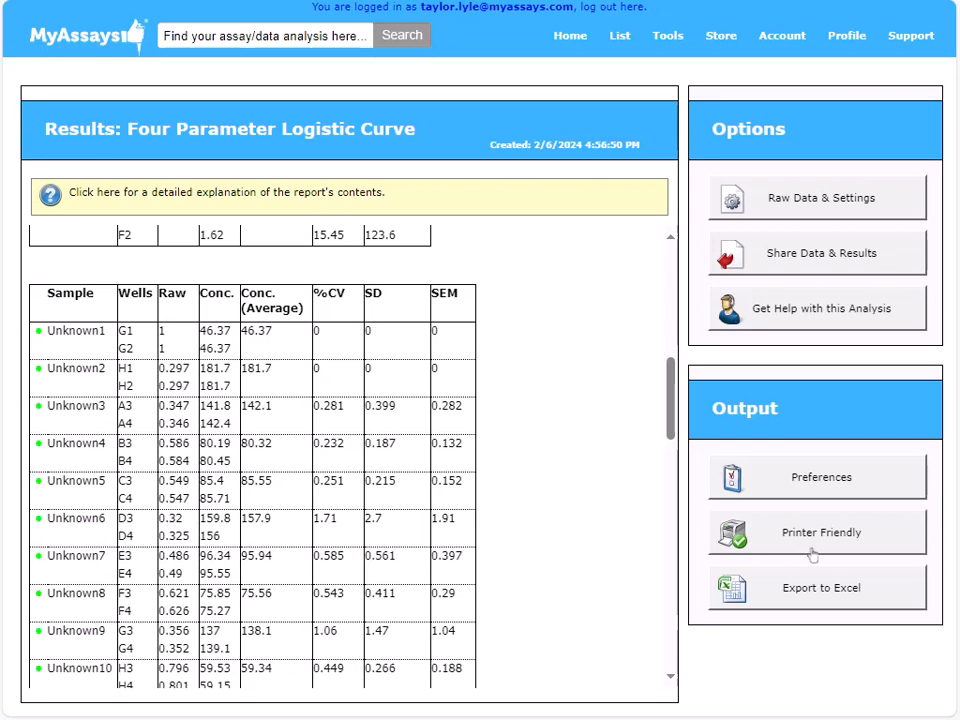
mouse_move(821, 596)
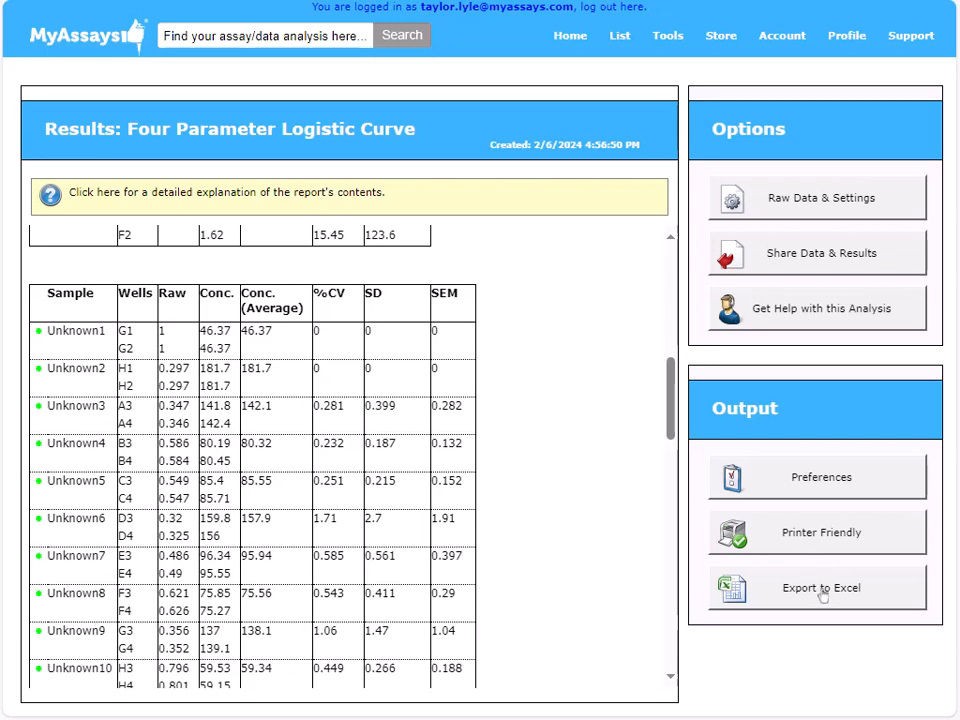
mouse_move(849, 270)
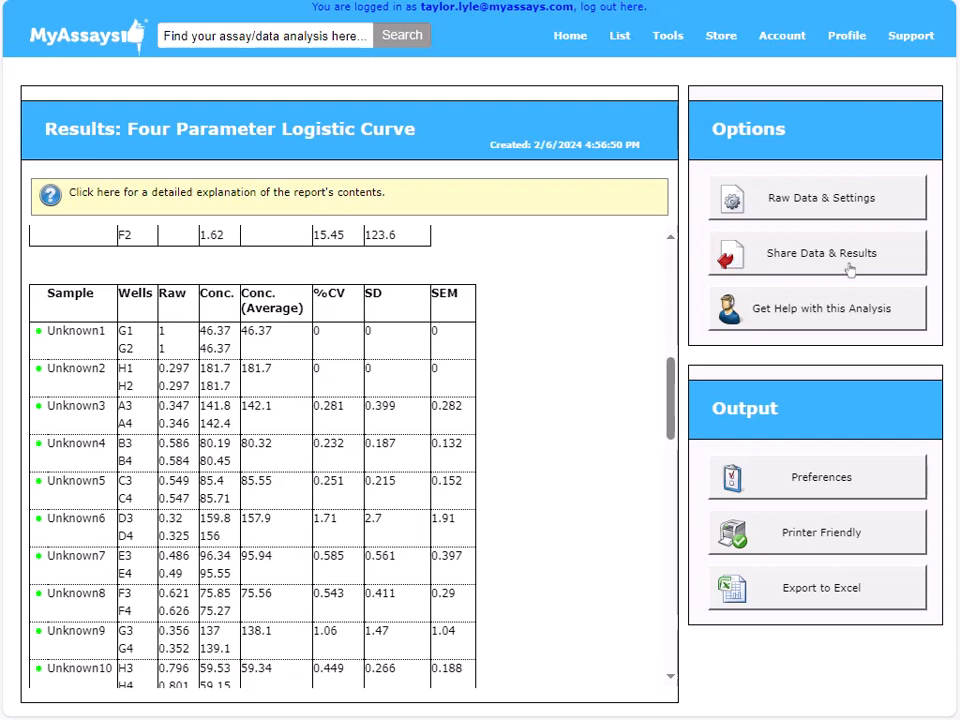
mouse_move(789, 598)
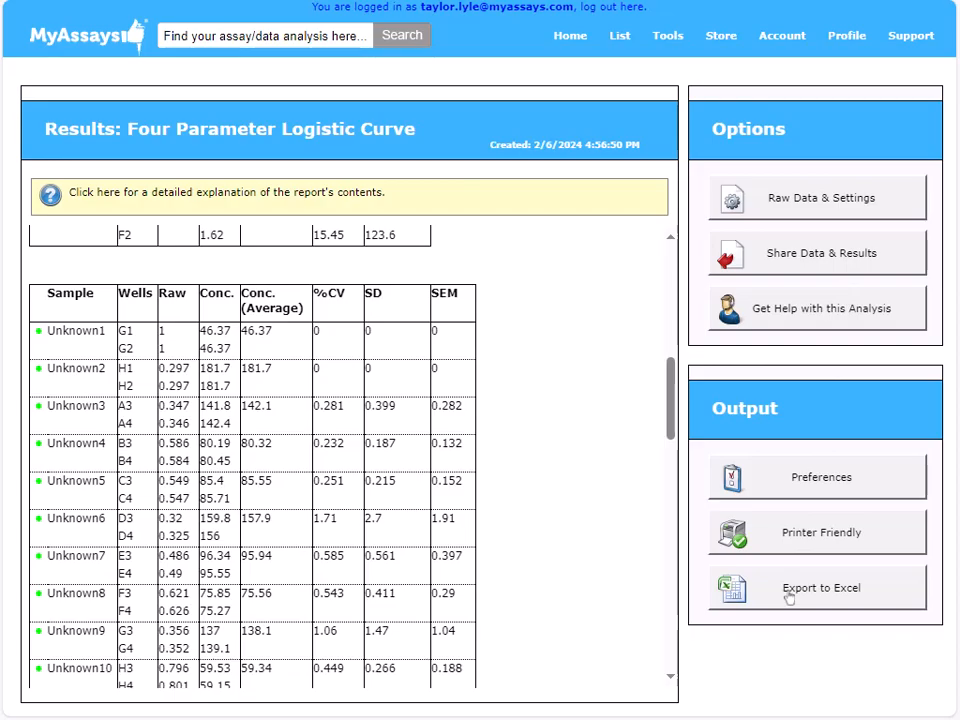
click(816, 586)
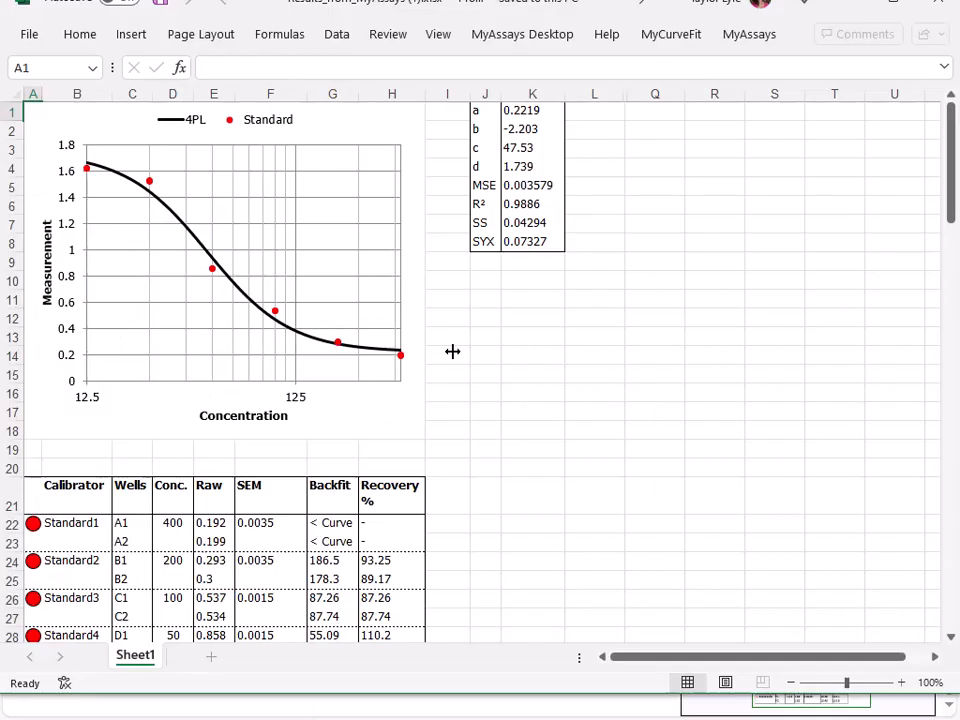
mouse_move(427, 317)
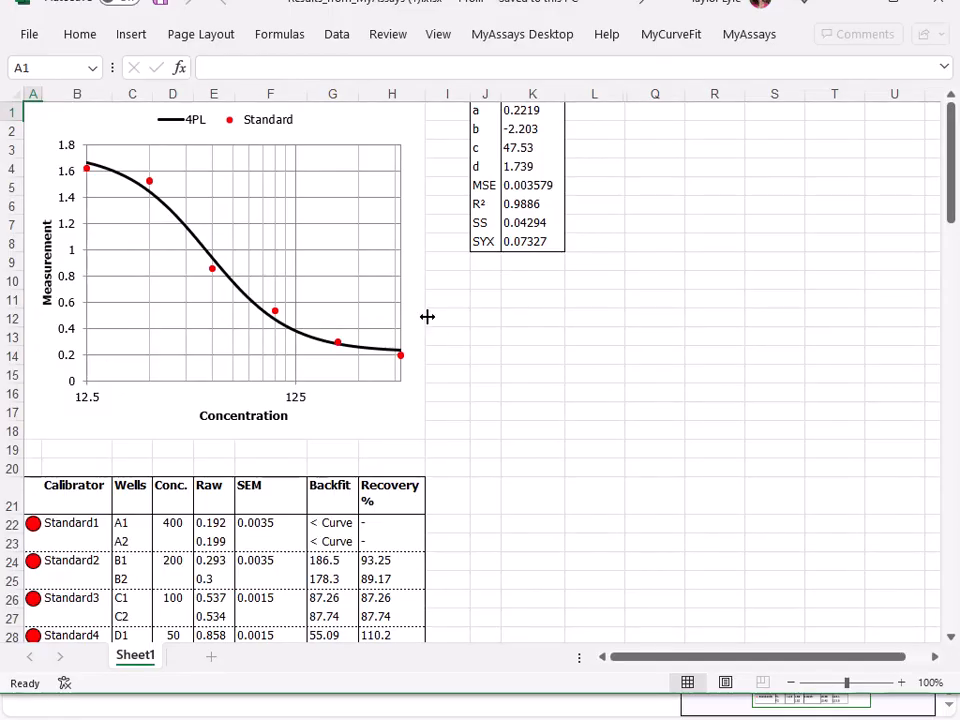
scroll(down, 3)
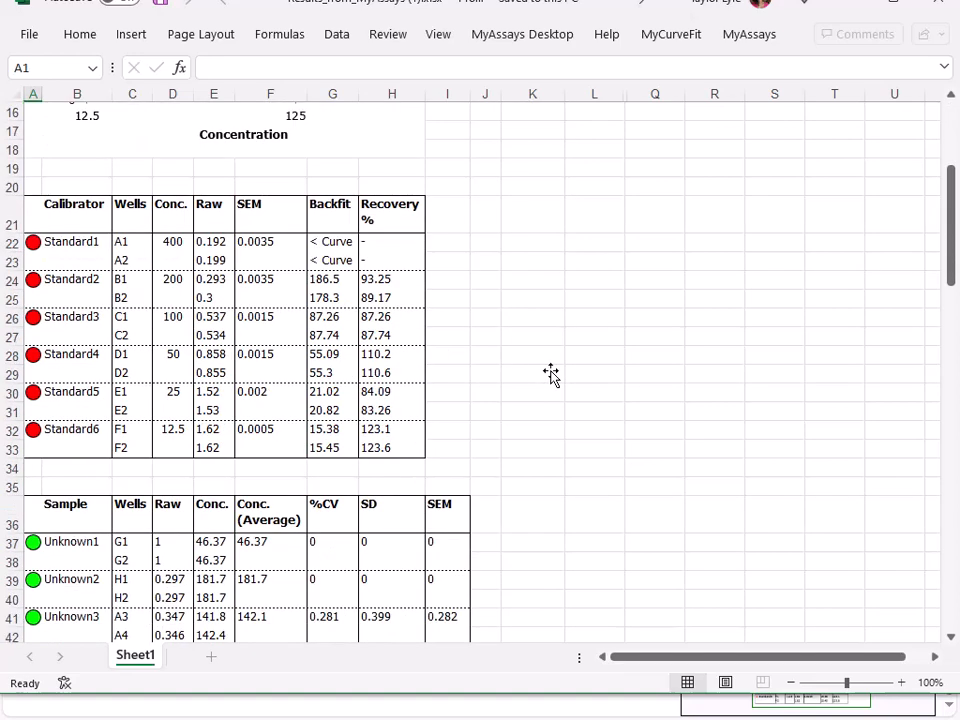
scroll(down, 3)
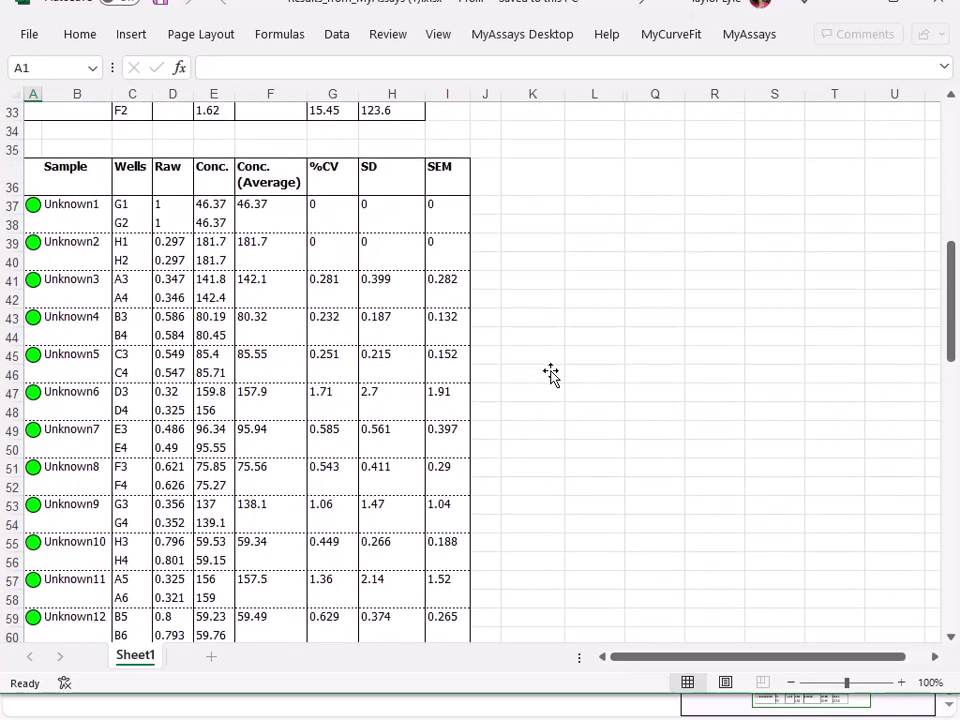